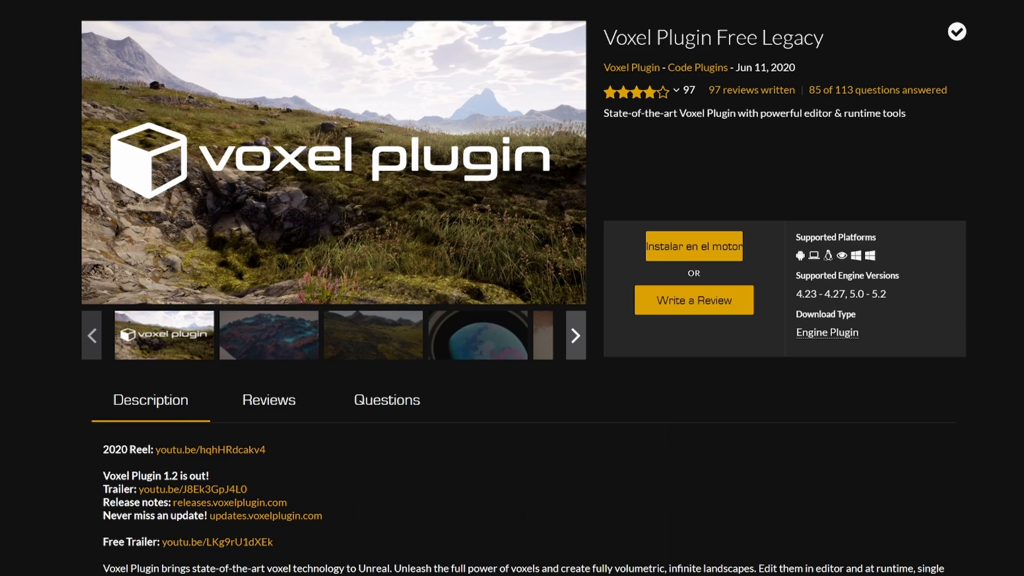
mouse_move(1012, 295)
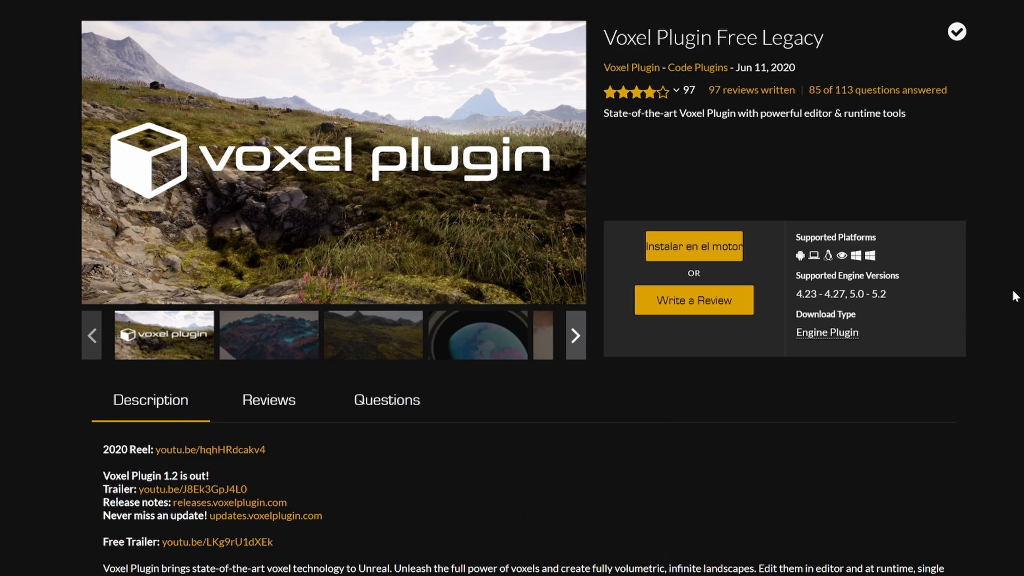
mouse_move(732, 169)
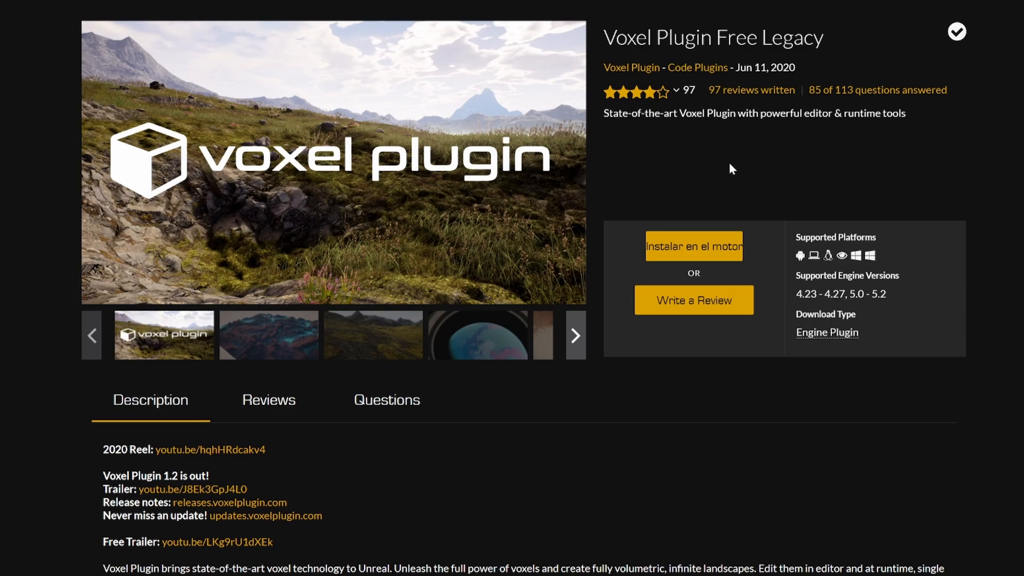
mouse_move(697, 249)
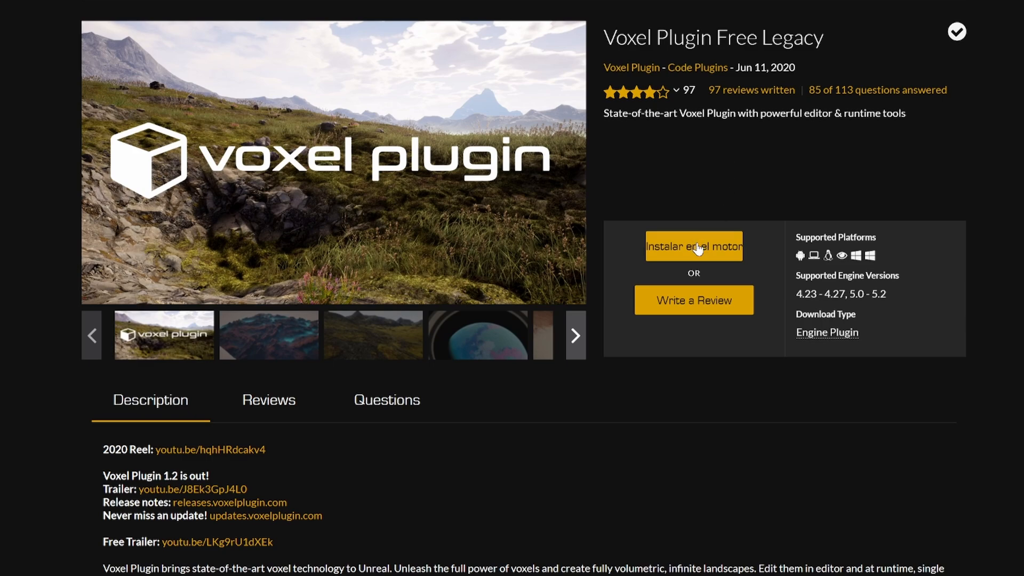
Install Voxel Plugin Free Legacy into Unreal Engine 5.1 from the launcher.
left_click(694, 247)
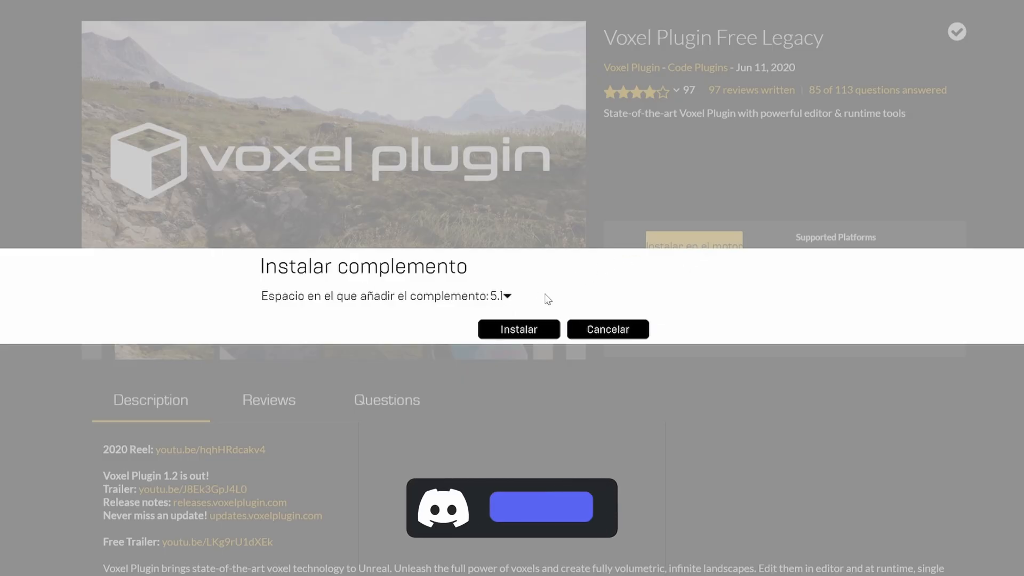
mouse_move(506, 296)
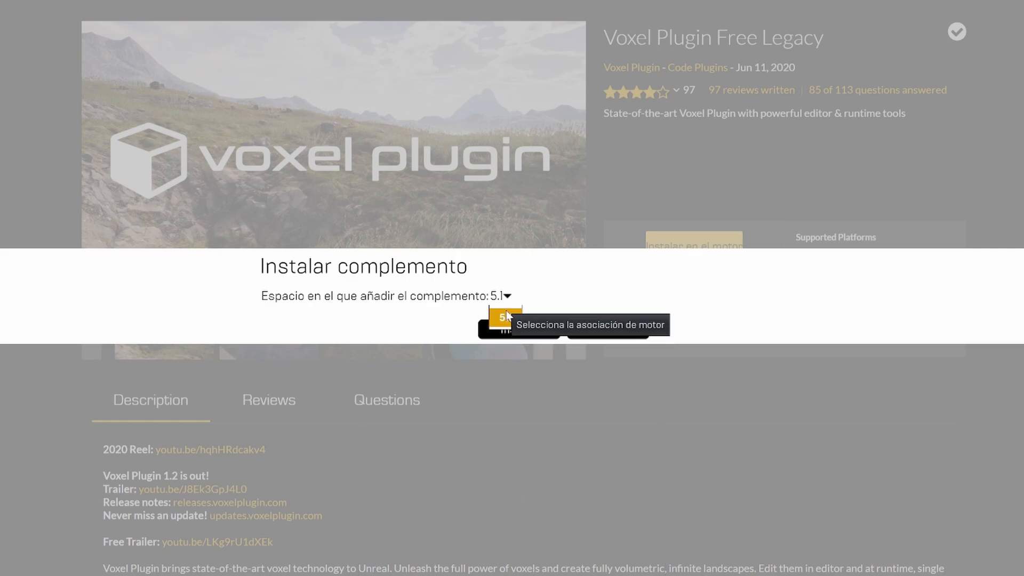
mouse_move(421, 303)
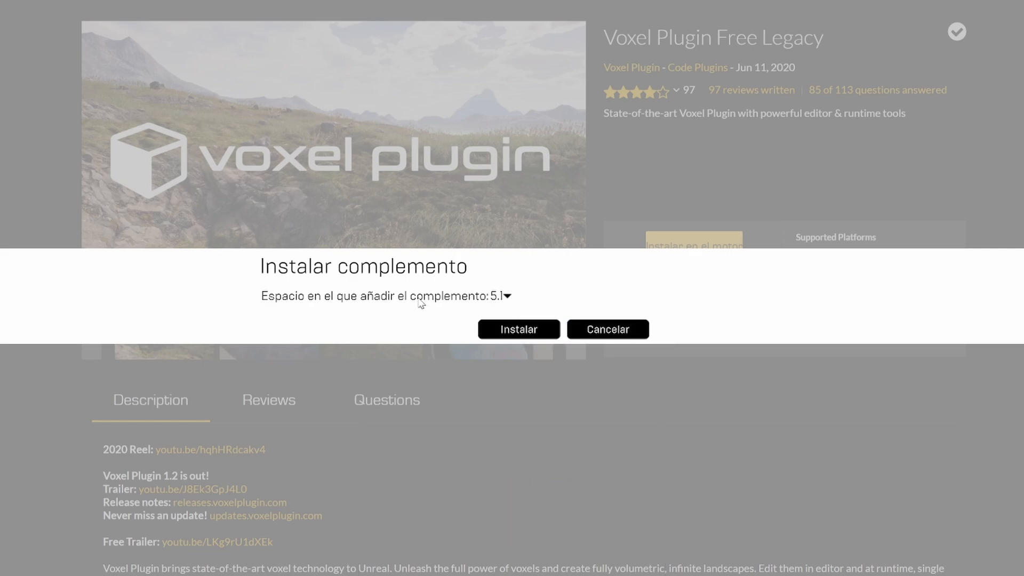
left_click(606, 332)
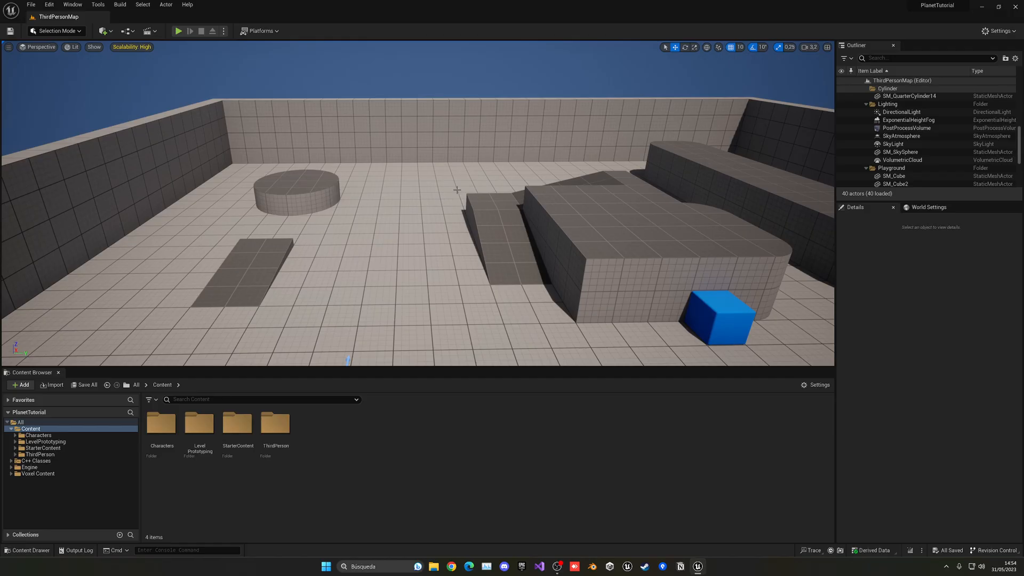
mouse_move(181, 125)
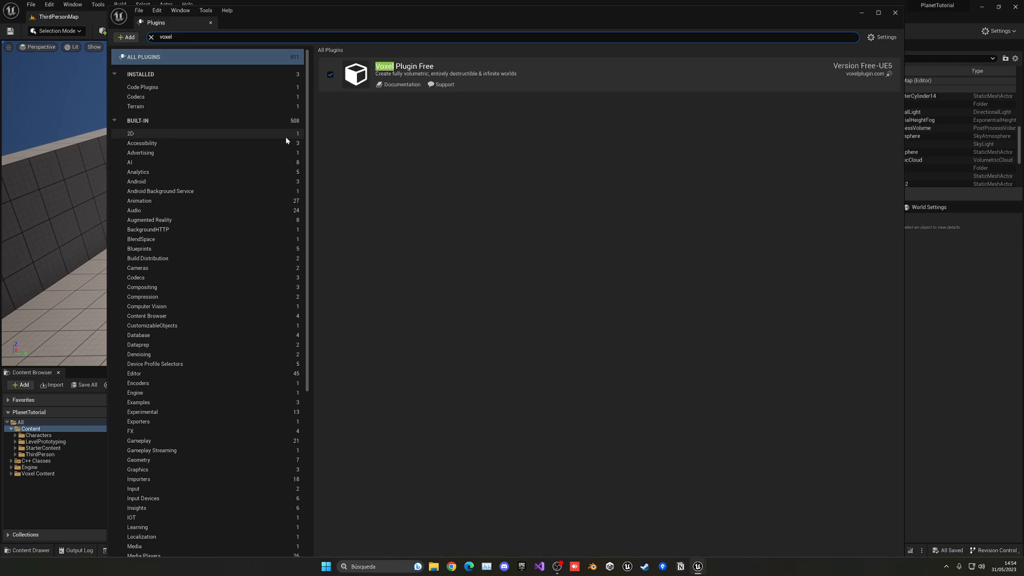
mouse_move(330, 74)
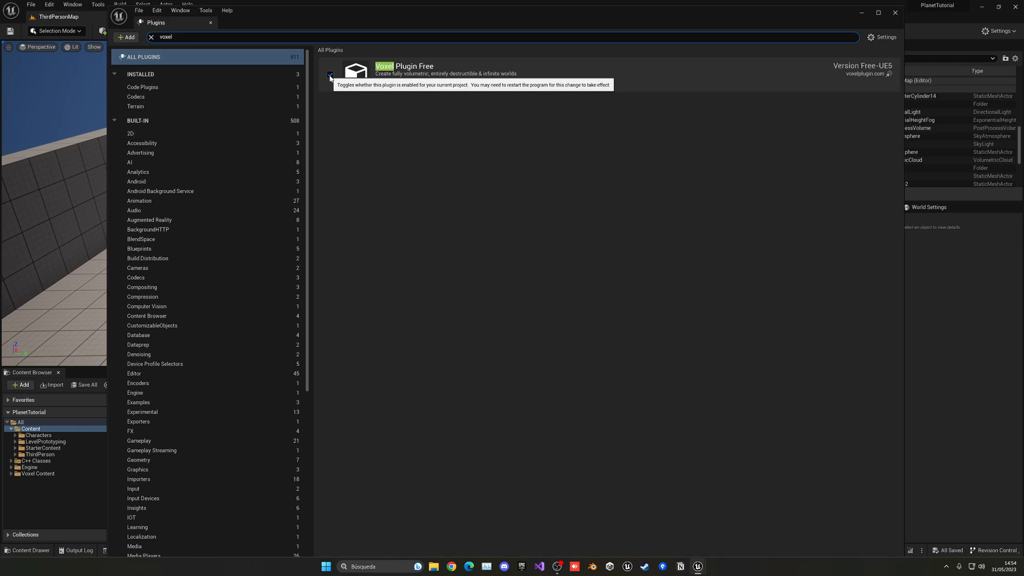
Tick Voxel Plugin Free in the Plugins list filtered by 'voxel'.
left_click(330, 75)
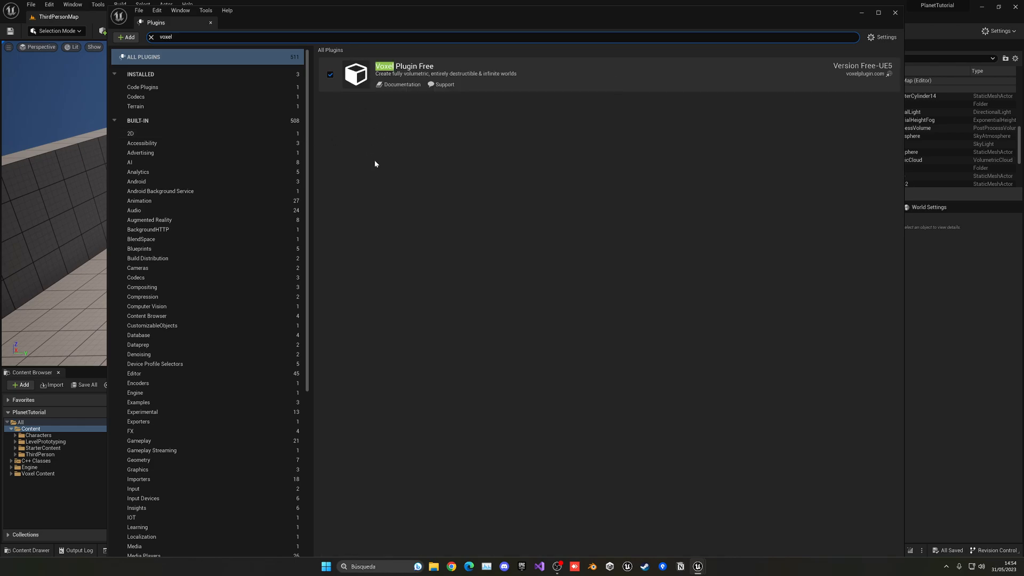
mouse_move(436, 357)
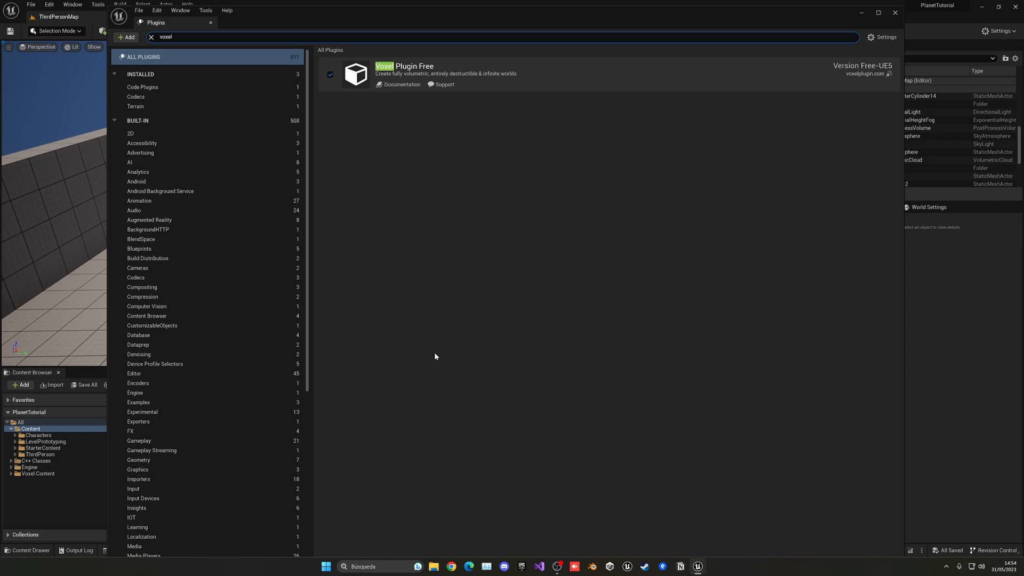
mouse_move(925, 498)
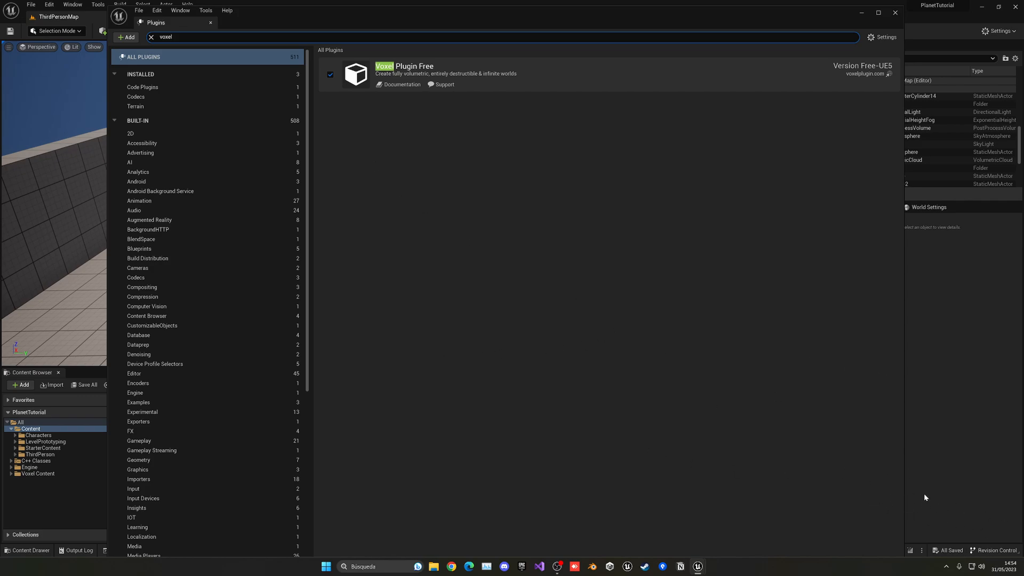
mouse_move(946, 501)
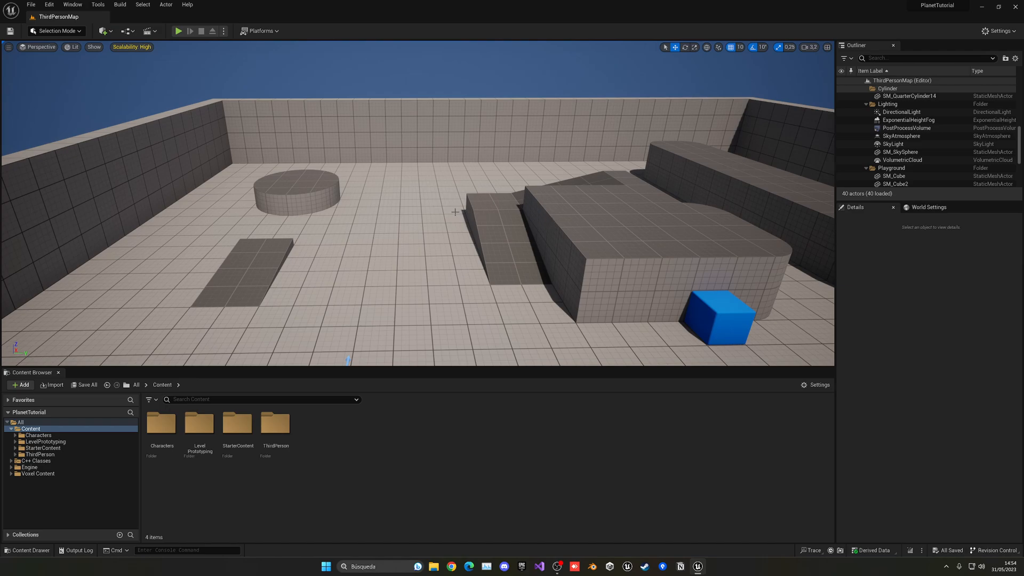
Create a new level from the Basic template and delete its Floor.
left_click(30, 5)
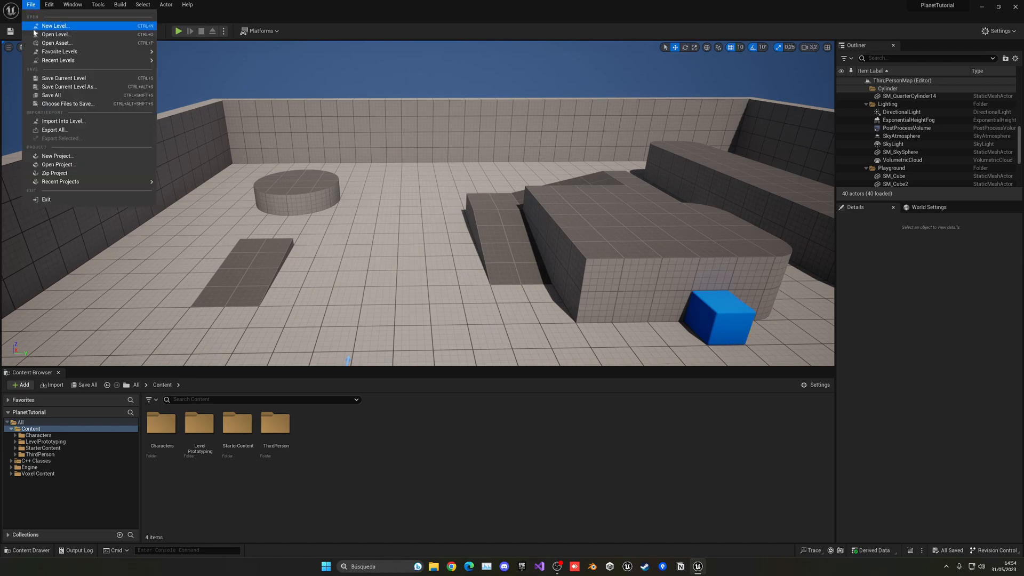
left_click(55, 25)
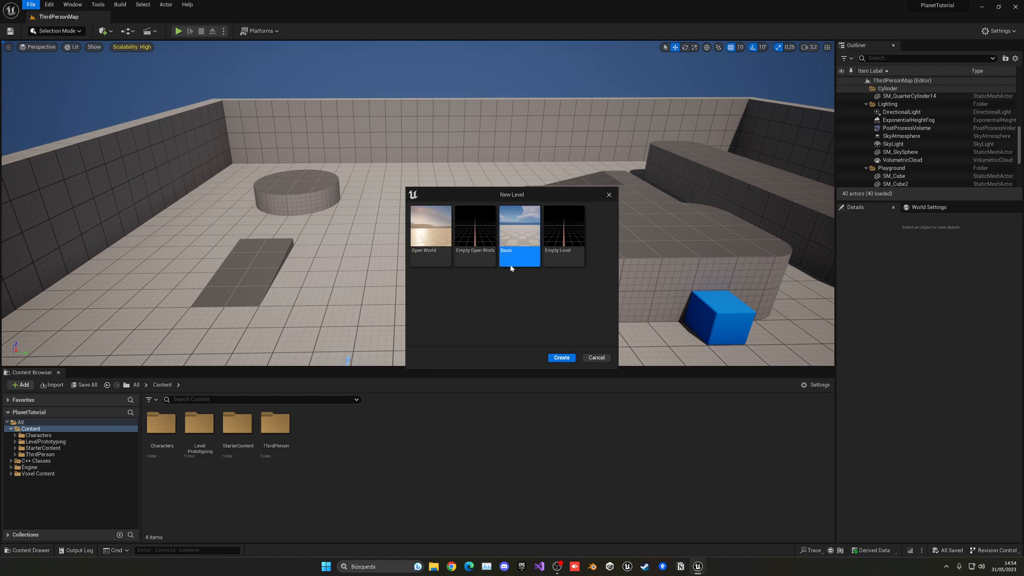
left_click(561, 358)
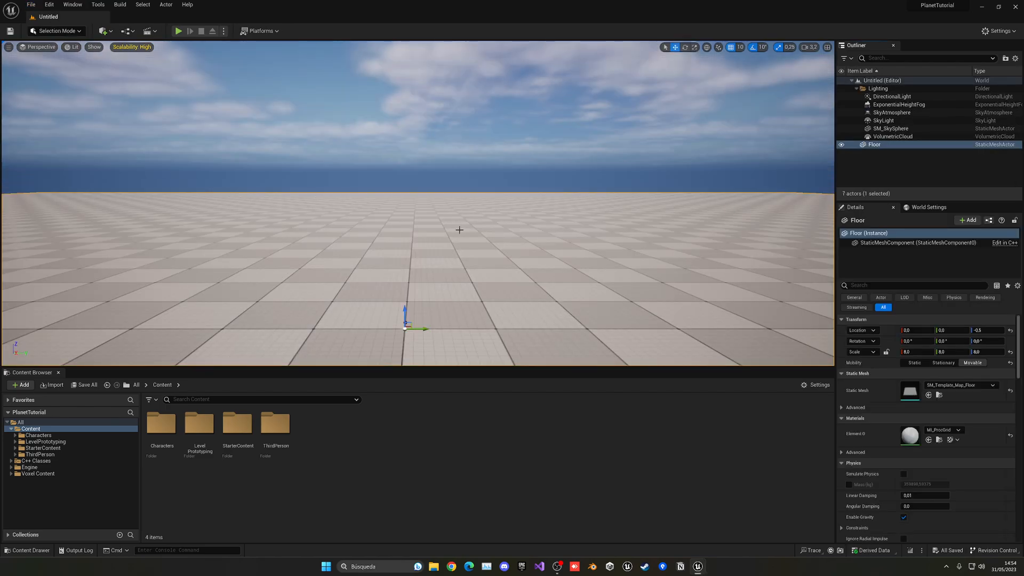
key("Delete")
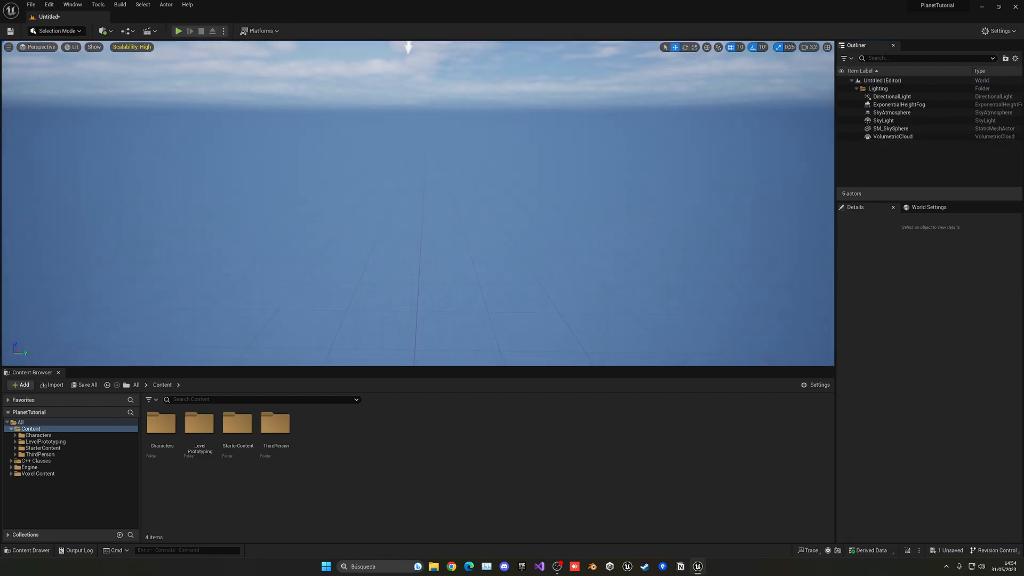
mouse_move(103, 31)
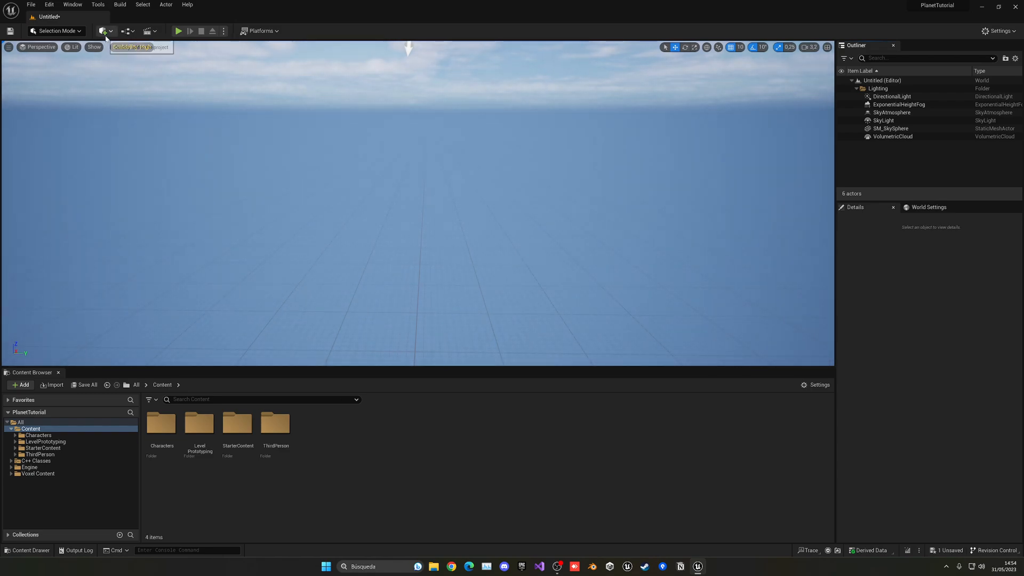
Place a Voxel Landscape Importer actor via Quick Add, searching 'vox'.
left_click(102, 31)
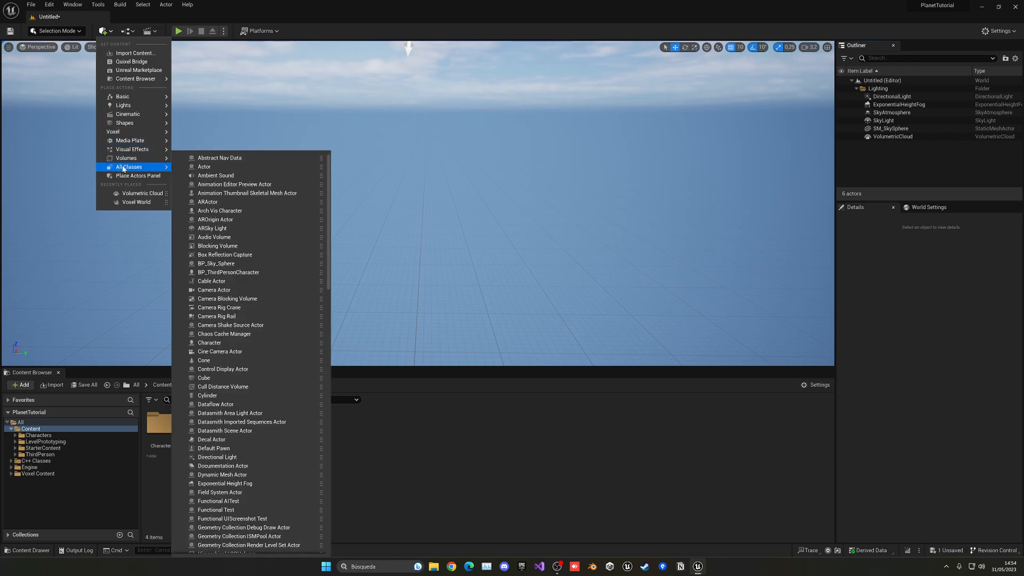
type("vox")
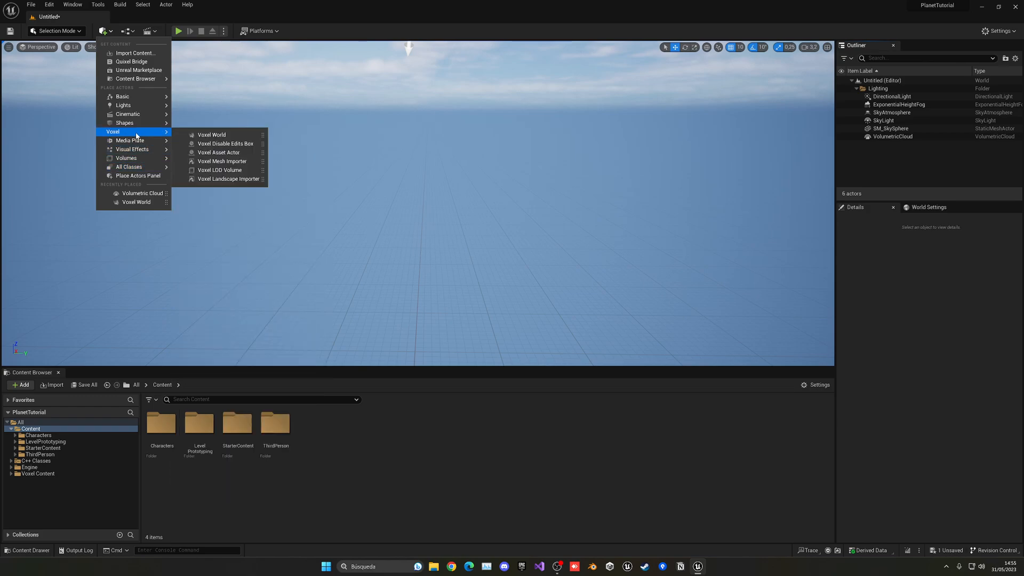
left_click(227, 180)
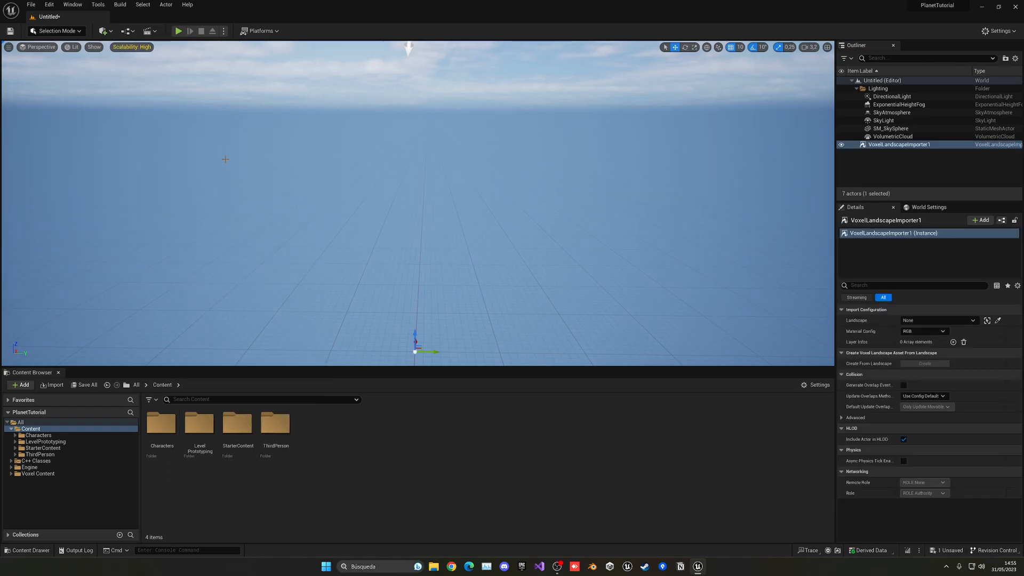
left_click(102, 31)
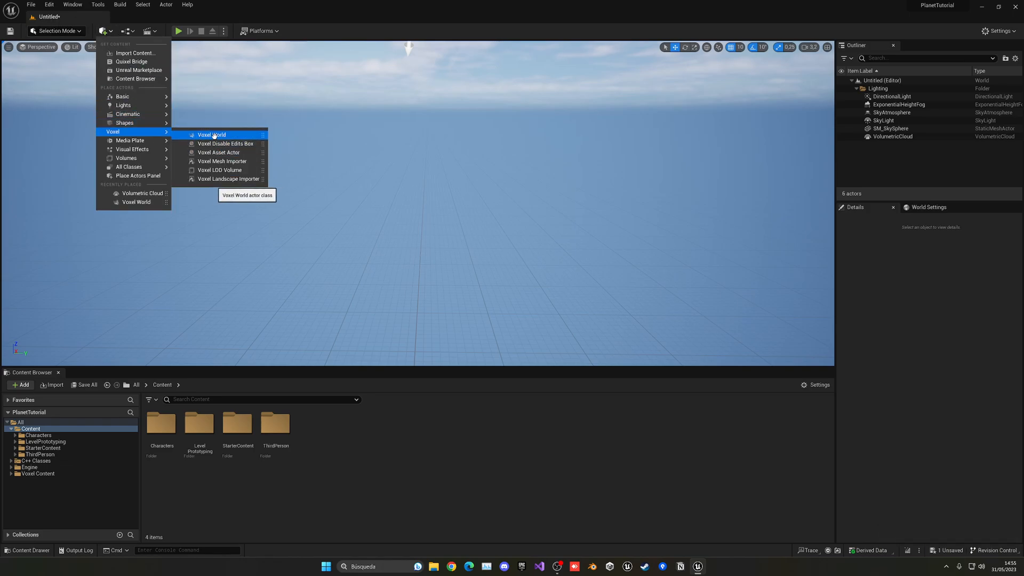
Place a Voxel World, toggle its world preview, and reset its Location to the origin.
left_click(211, 134)
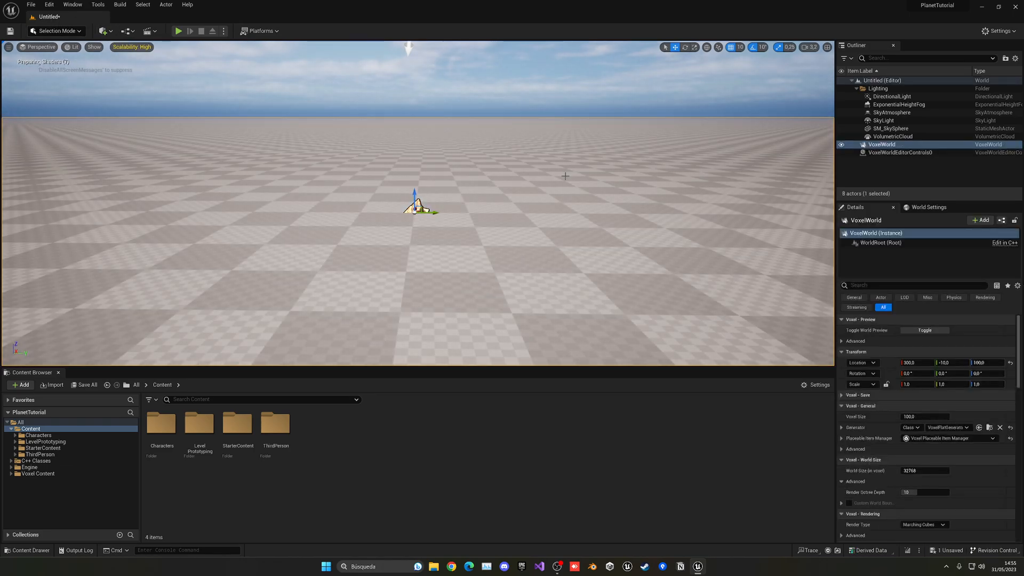
left_click(924, 329)
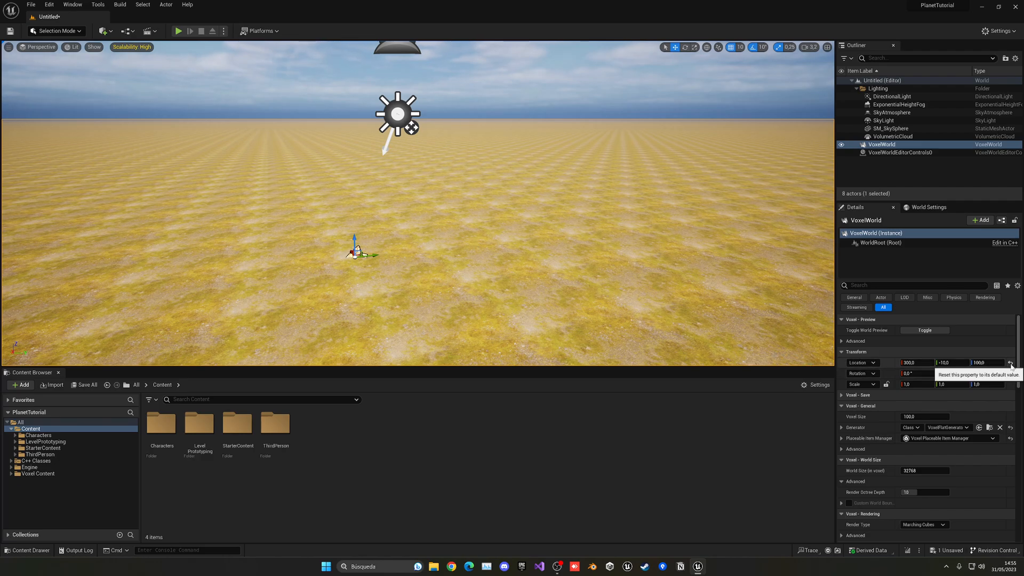
left_click(1009, 362)
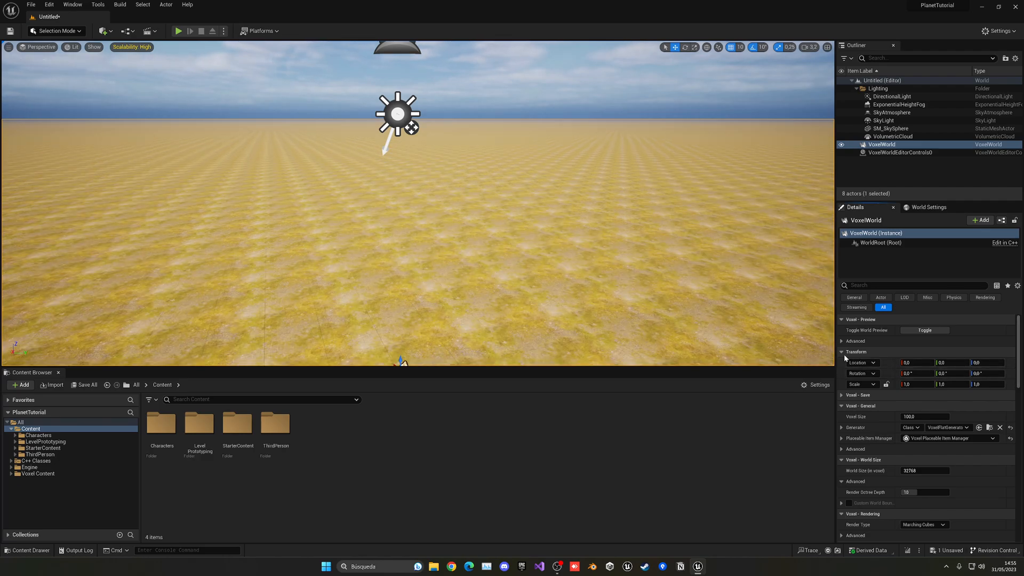
mouse_move(630, 242)
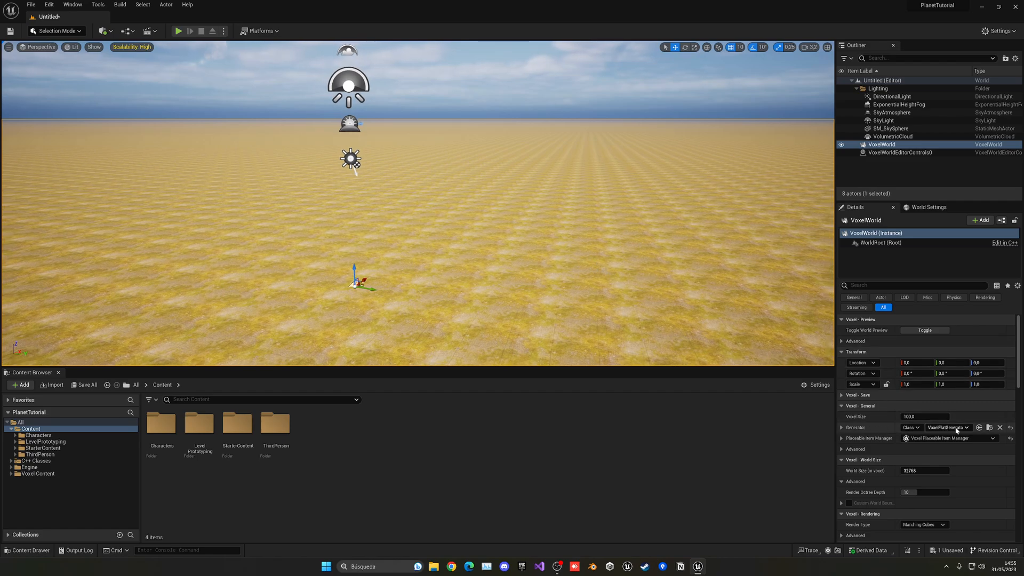
Set the Voxel World's Generator to VG_Example_Erosion.
left_click(968, 427)
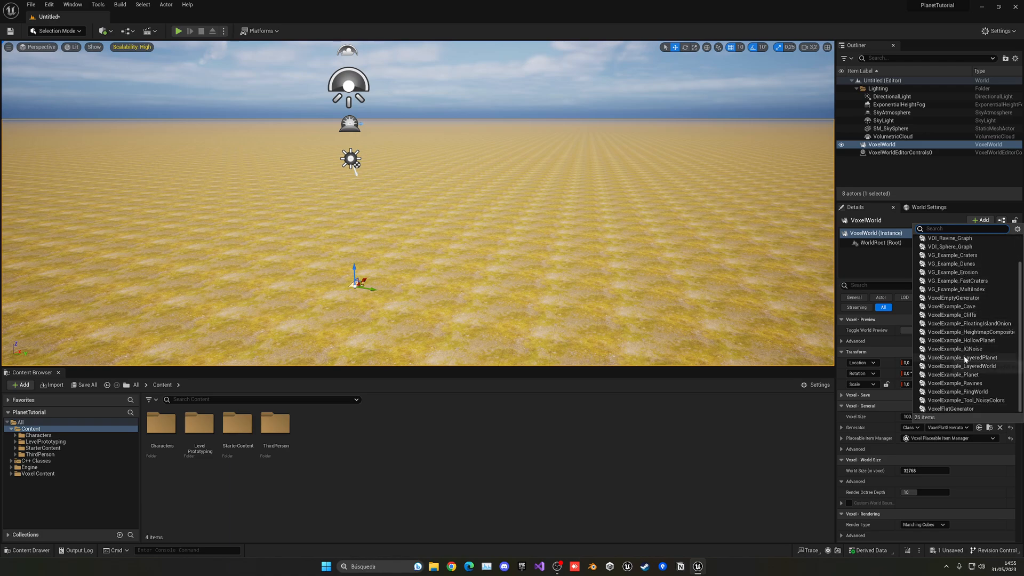
scroll("up", 3)
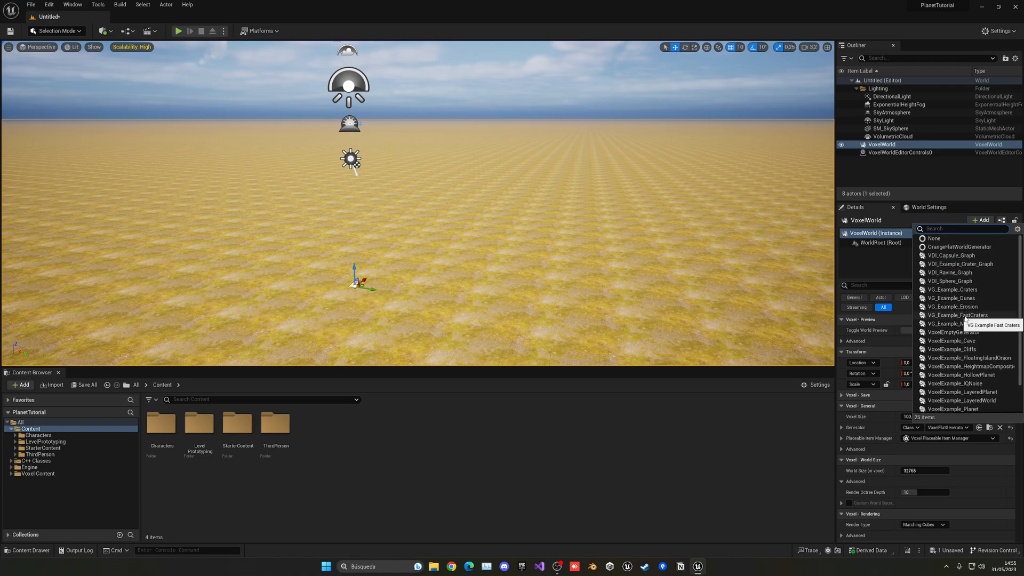
scroll("down", 3)
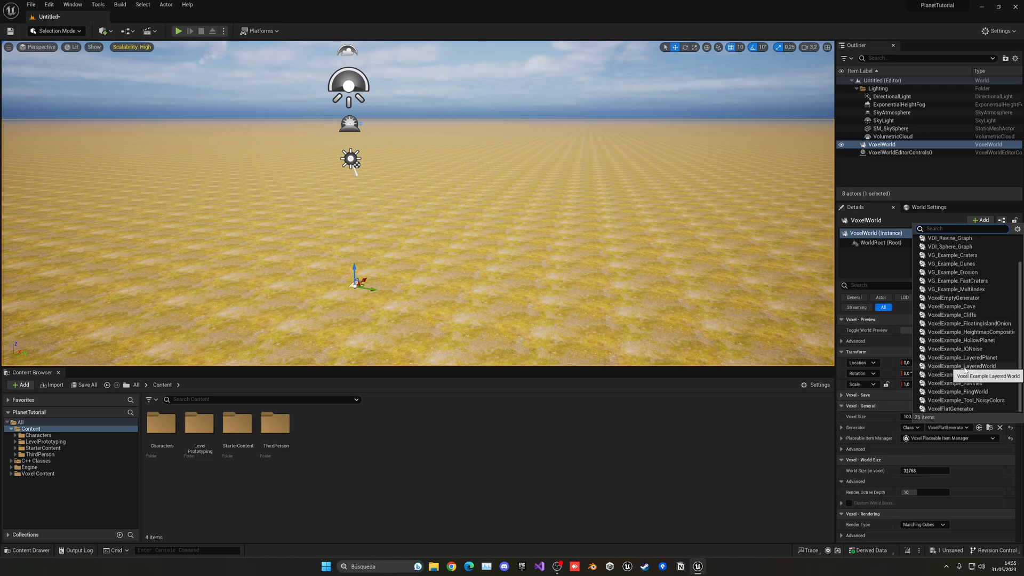
mouse_move(955, 374)
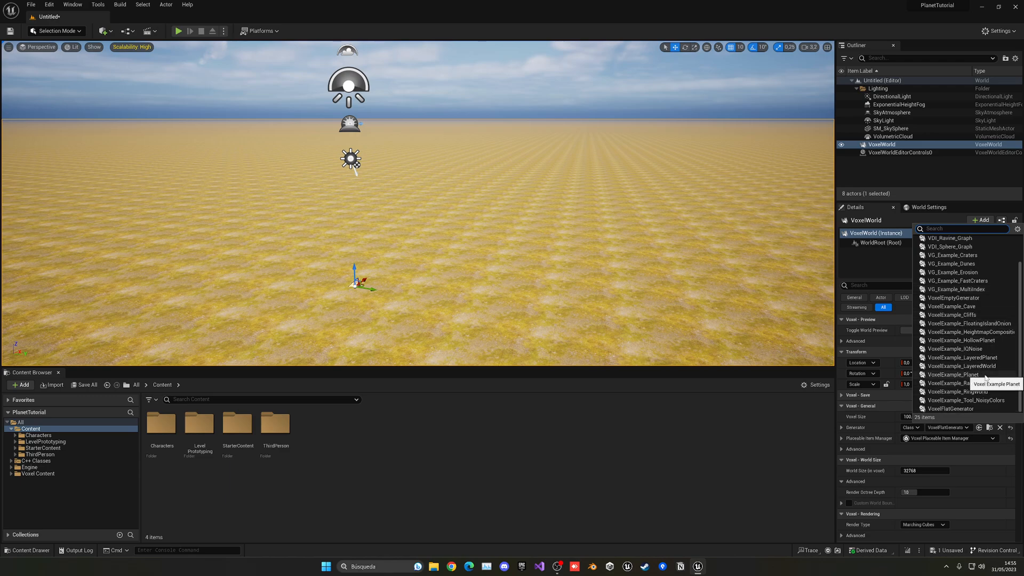
mouse_move(987, 381)
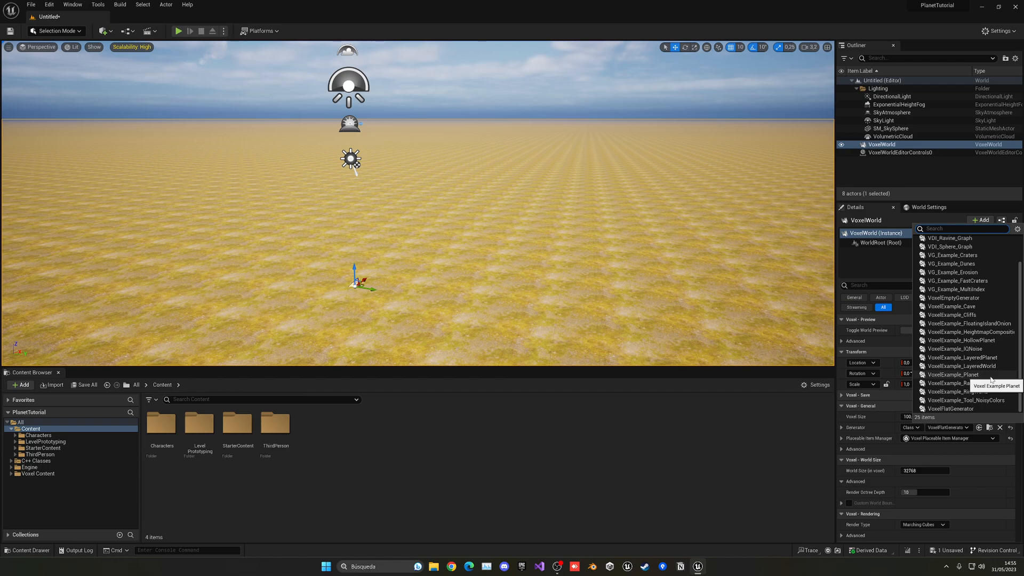
scroll("up", 3)
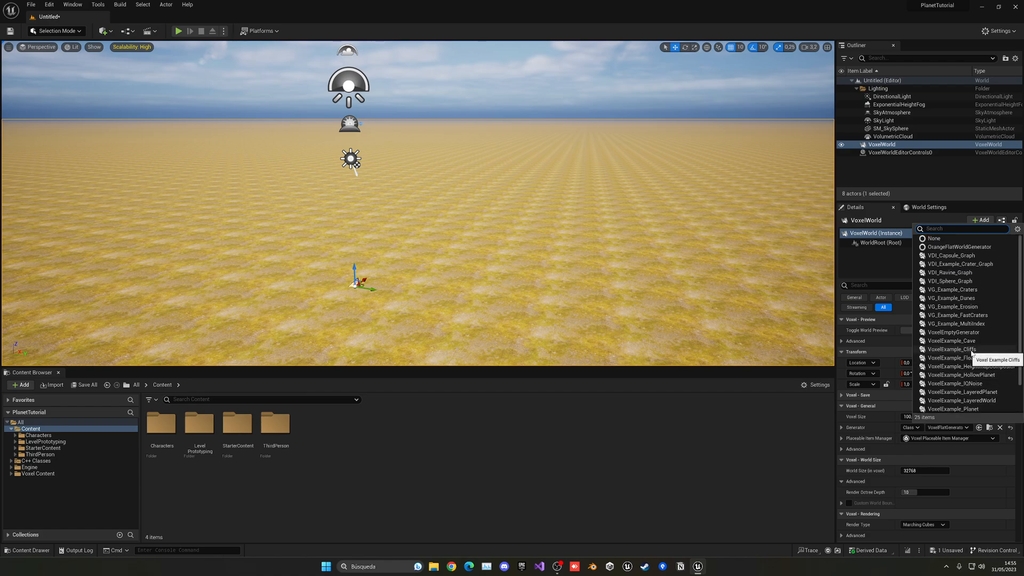
mouse_move(979, 255)
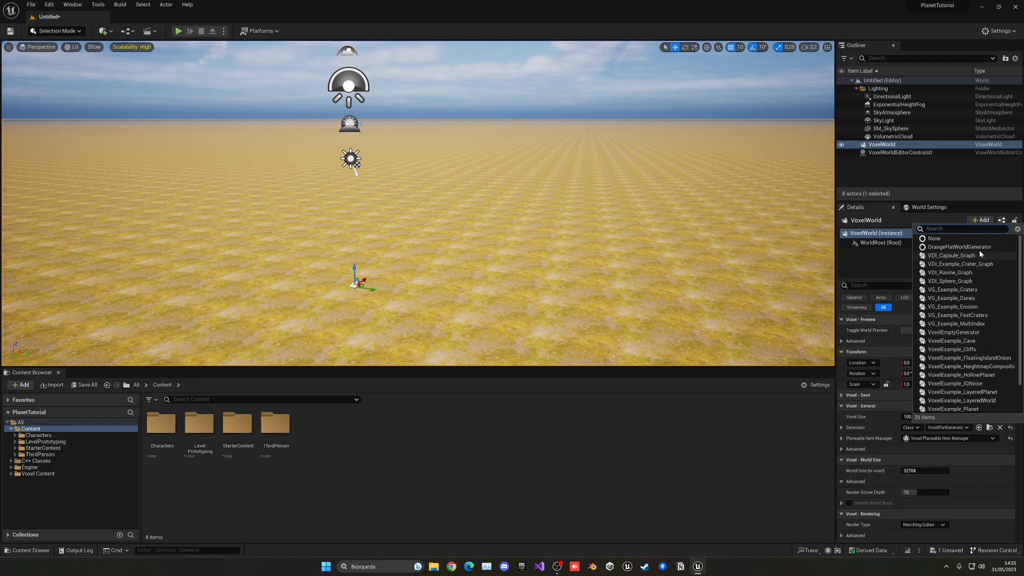
mouse_move(953, 306)
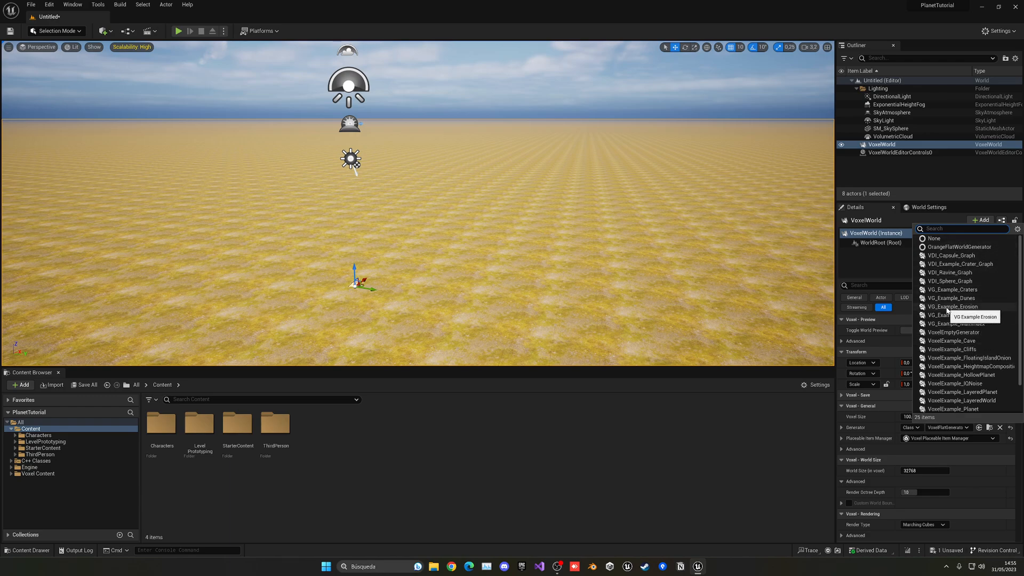
left_click(954, 306)
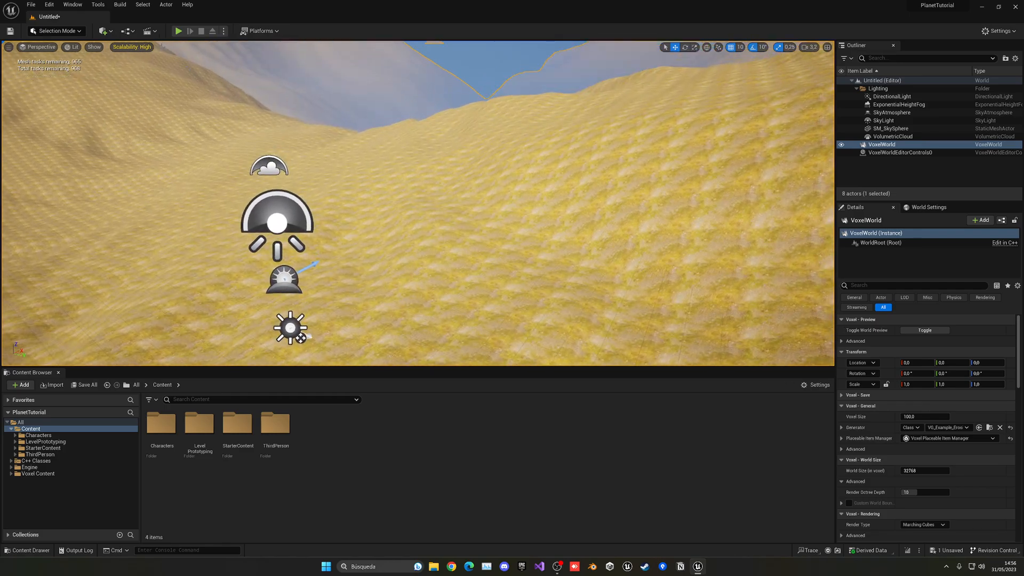
left_click(177, 31)
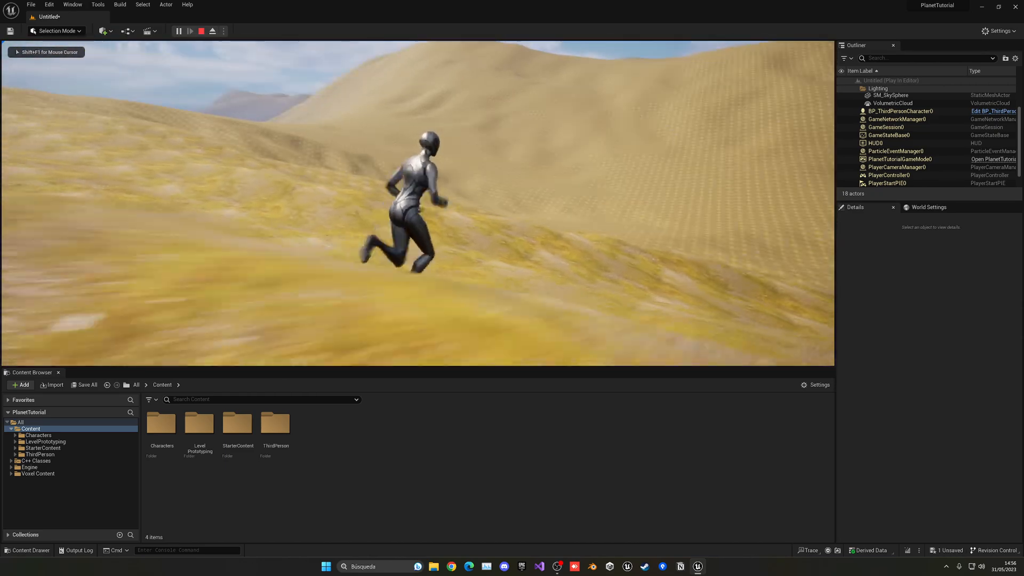
left_click(201, 31)
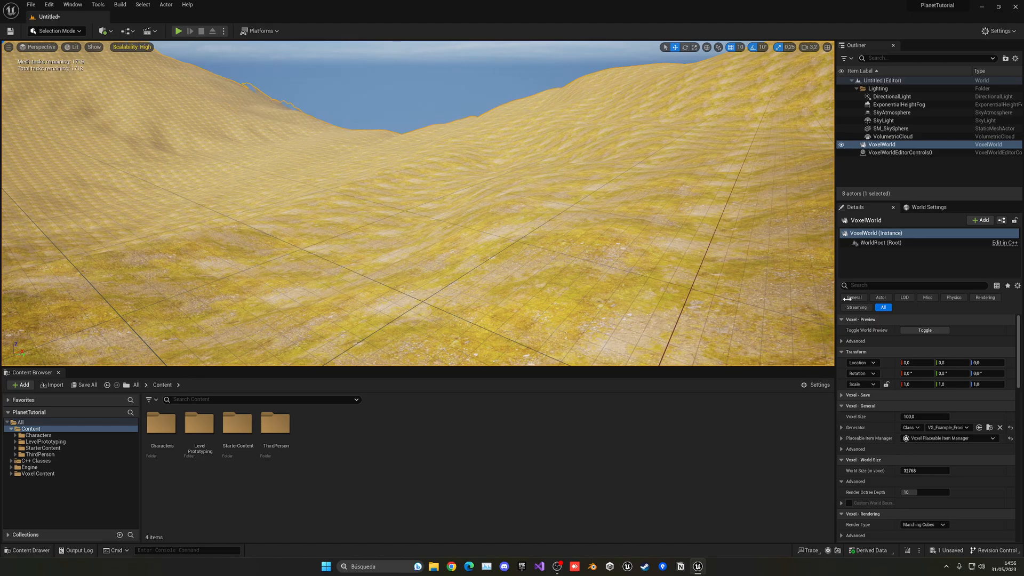
Change Render Type from Marching Cubes to Cubic and test the blocky terrain in Play.
scroll("down", 3)
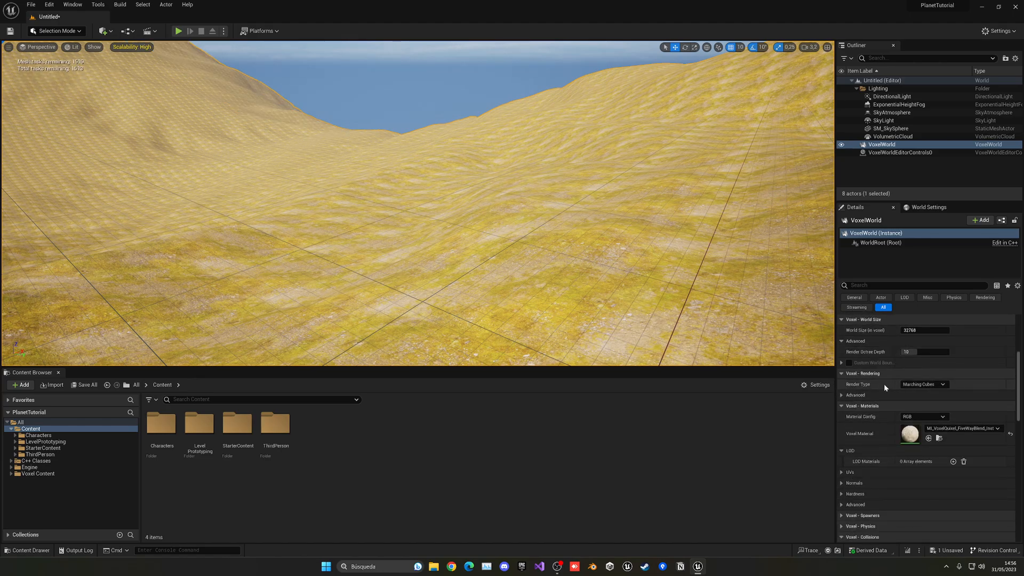
left_click(923, 384)
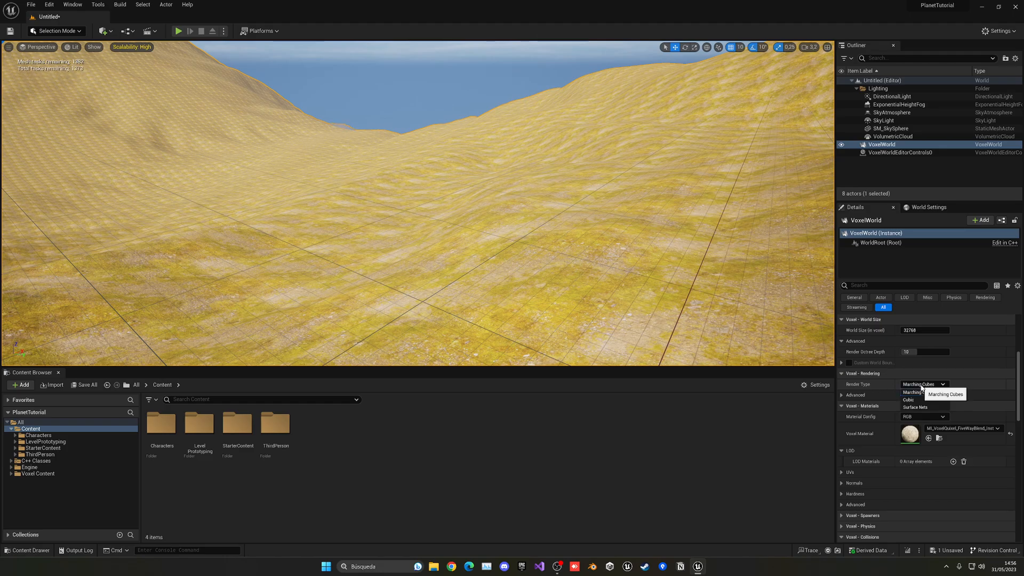
left_click(908, 399)
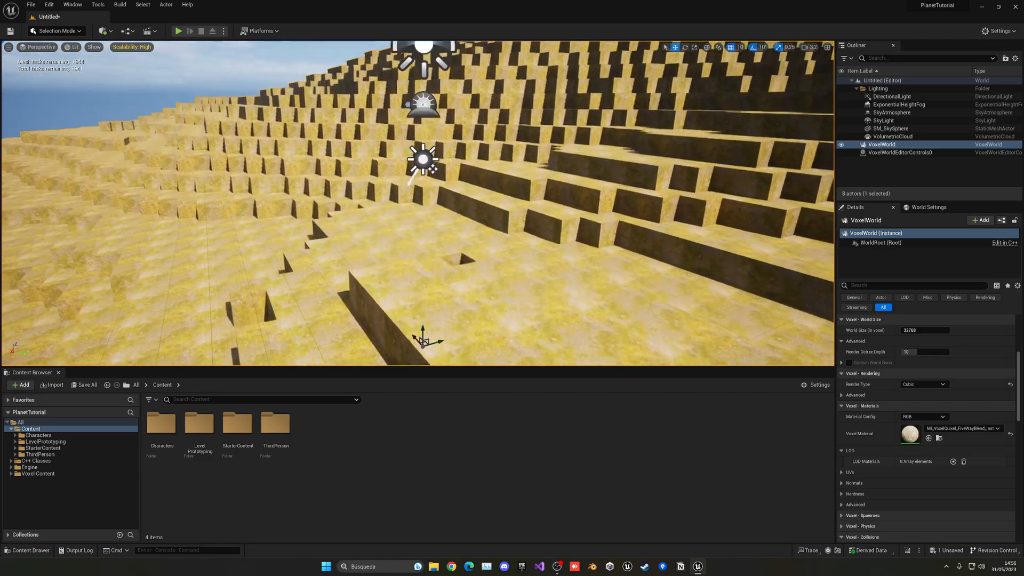
left_click(178, 31)
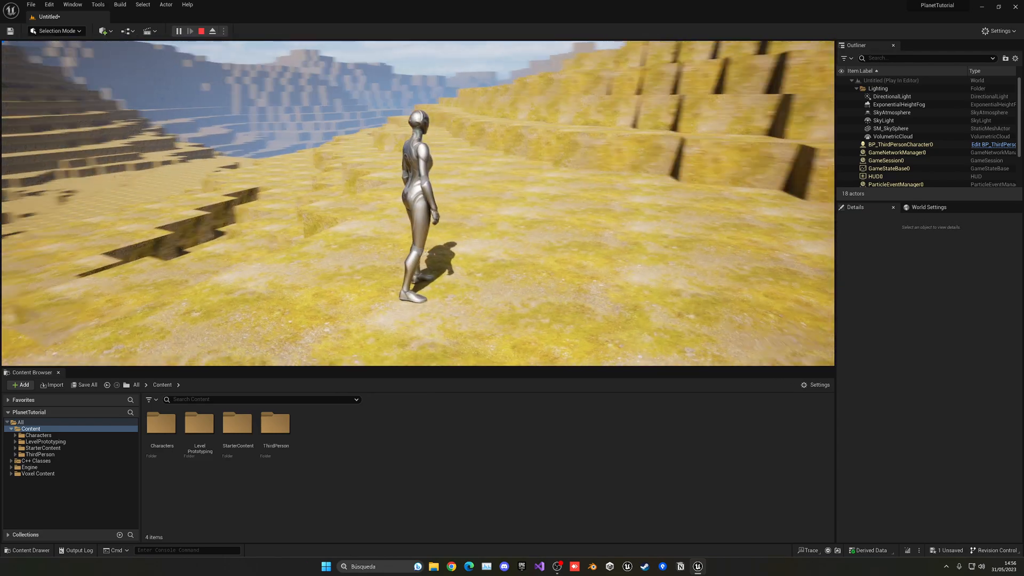
left_click(201, 31)
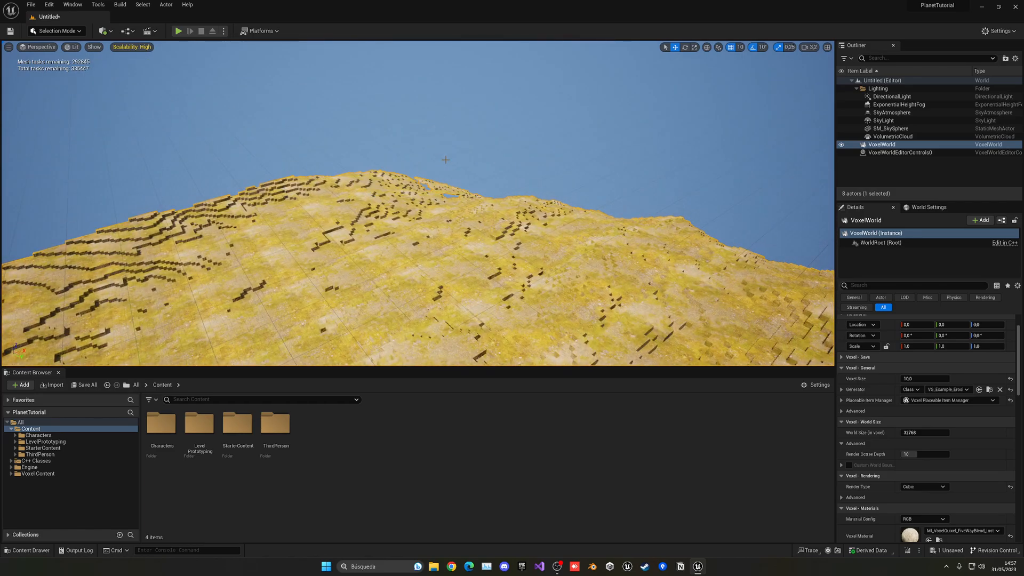
Play-test the level with Voxel Size 50, then stop.
left_click(178, 31)
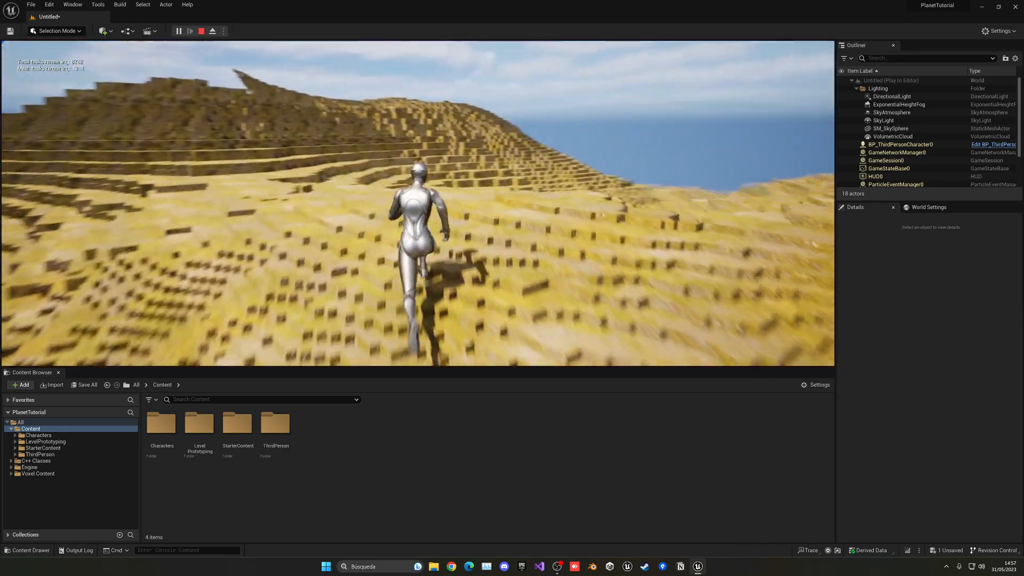
left_click(201, 31)
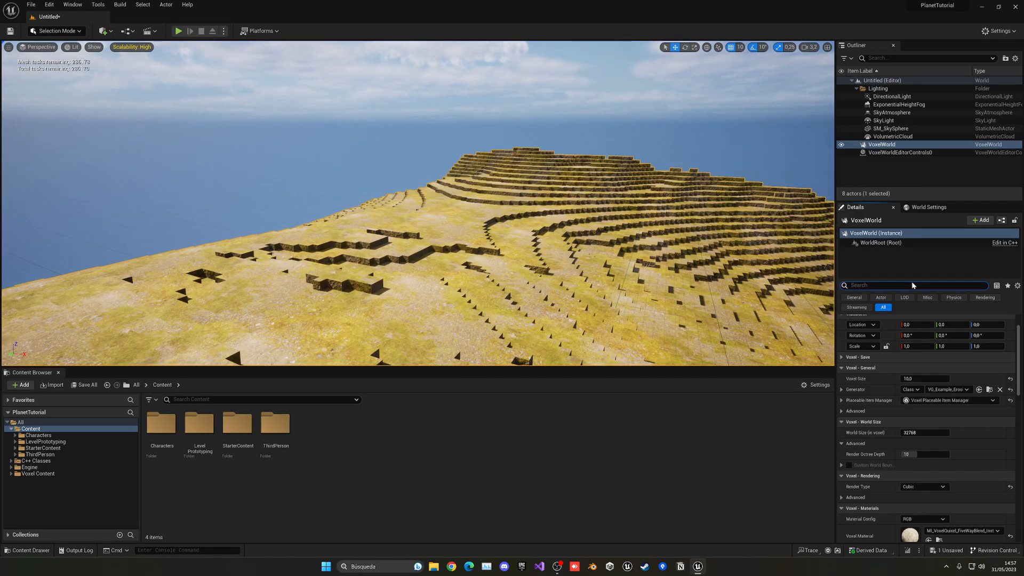
Filter Details by 'threa' and set Number Of Threads to 5.
type("threa")
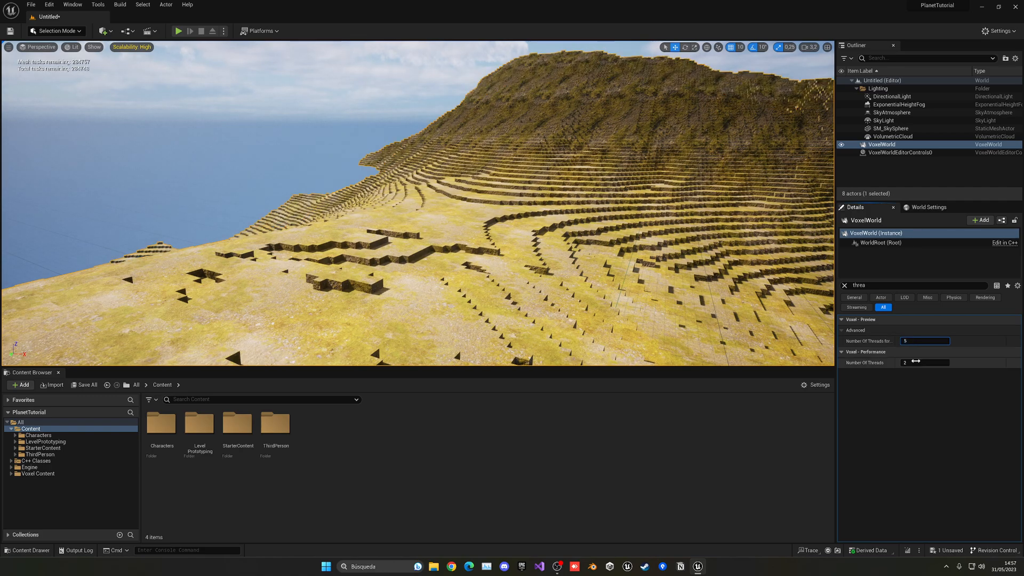
type("5")
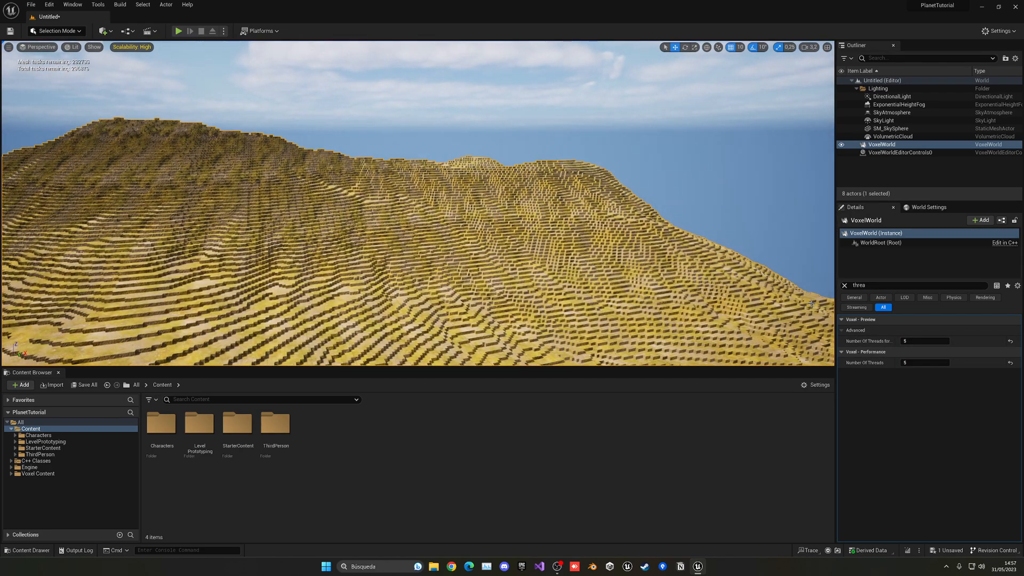
left_click(845, 286)
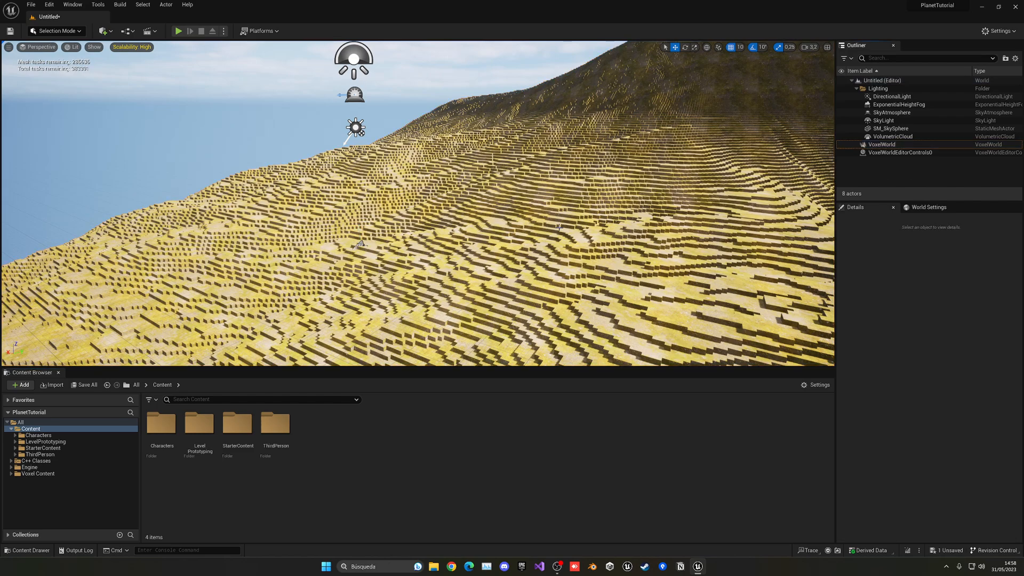
mouse_move(353, 406)
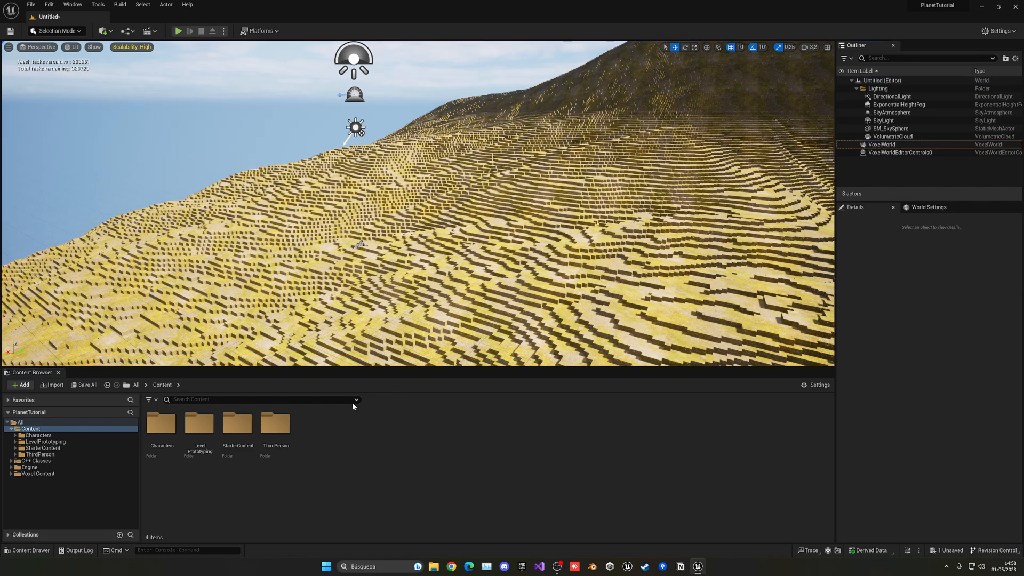
Open BP_ThirdPersonCharacter from ThirdPerson > Blueprints in the full Blueprint Editor.
double_click(276, 423)
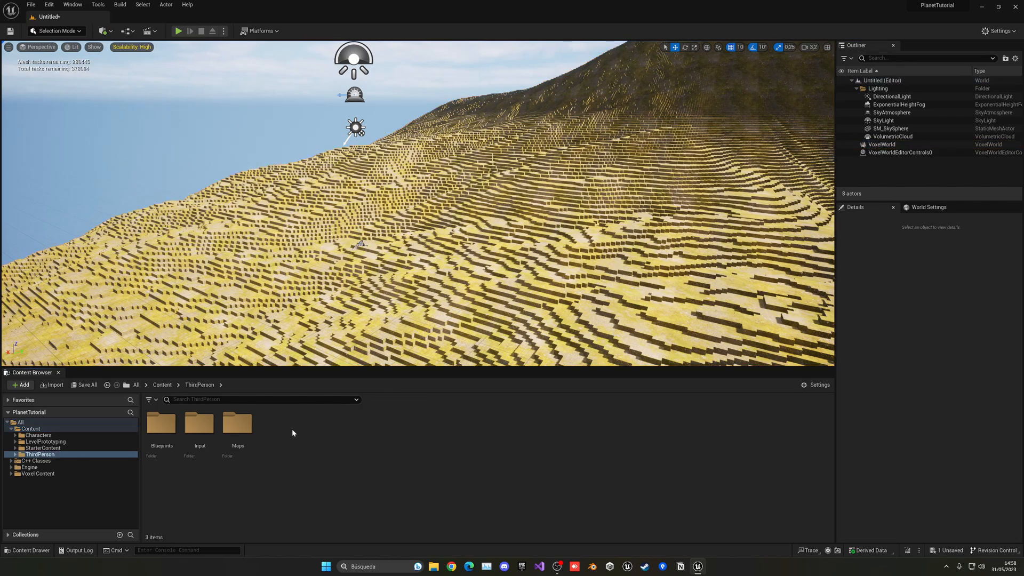
double_click(161, 423)
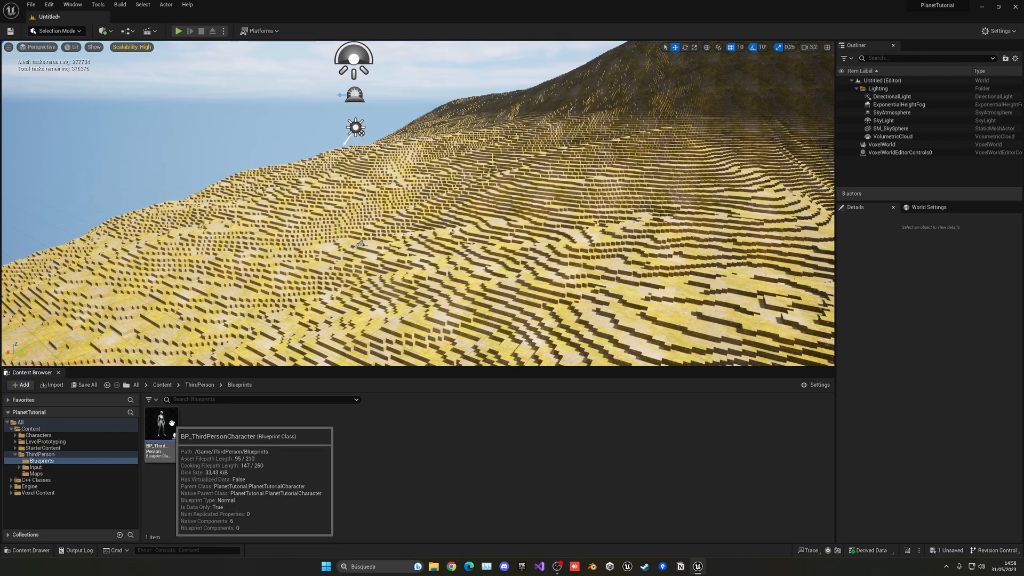
double_click(161, 423)
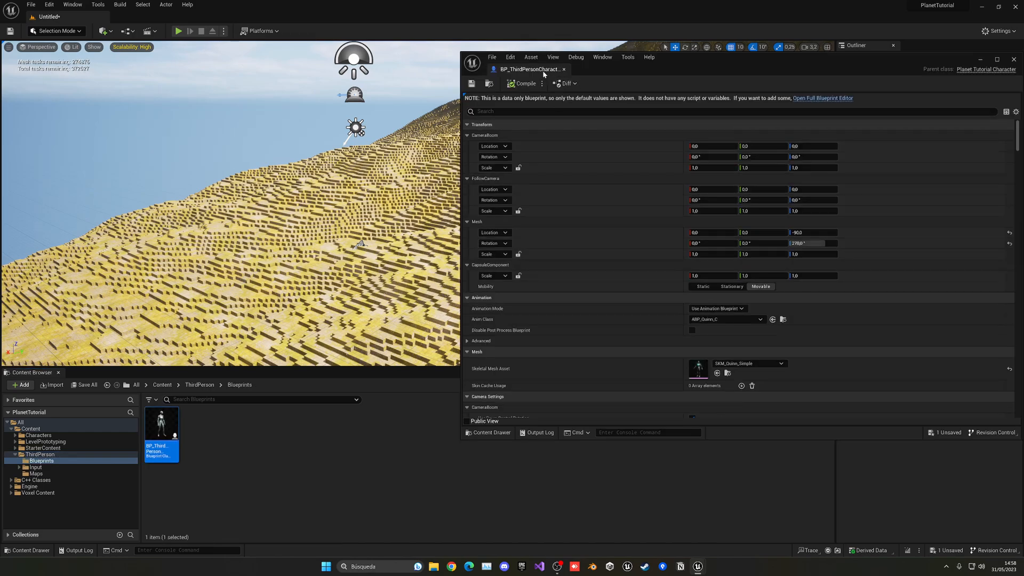
left_click(997, 69)
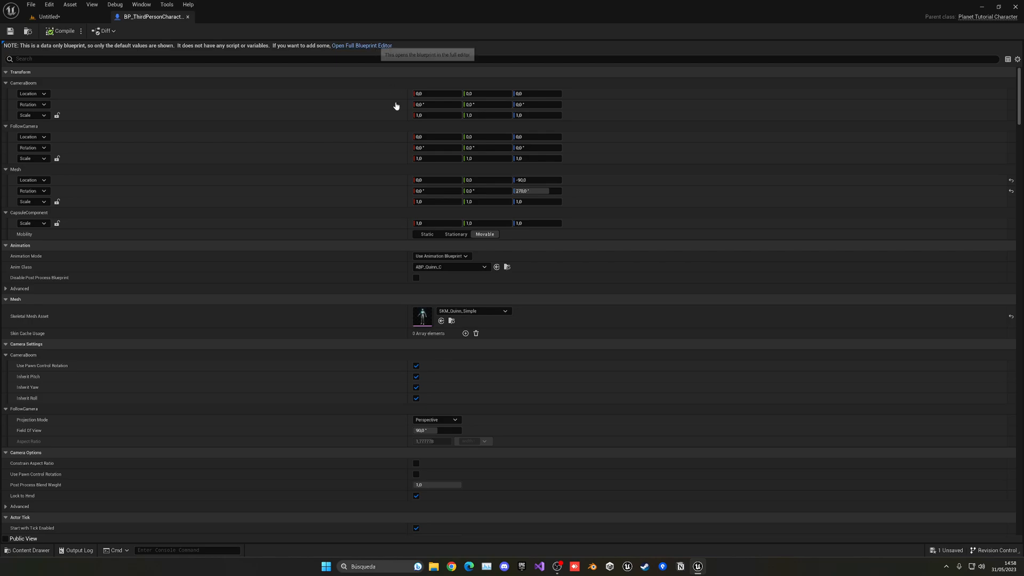
mouse_move(419, 173)
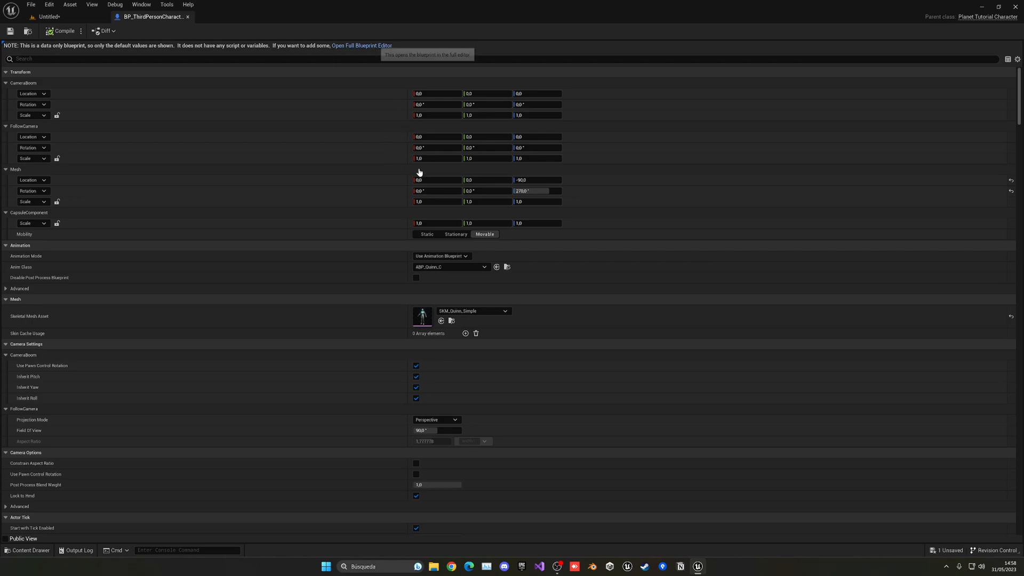
mouse_move(594, 176)
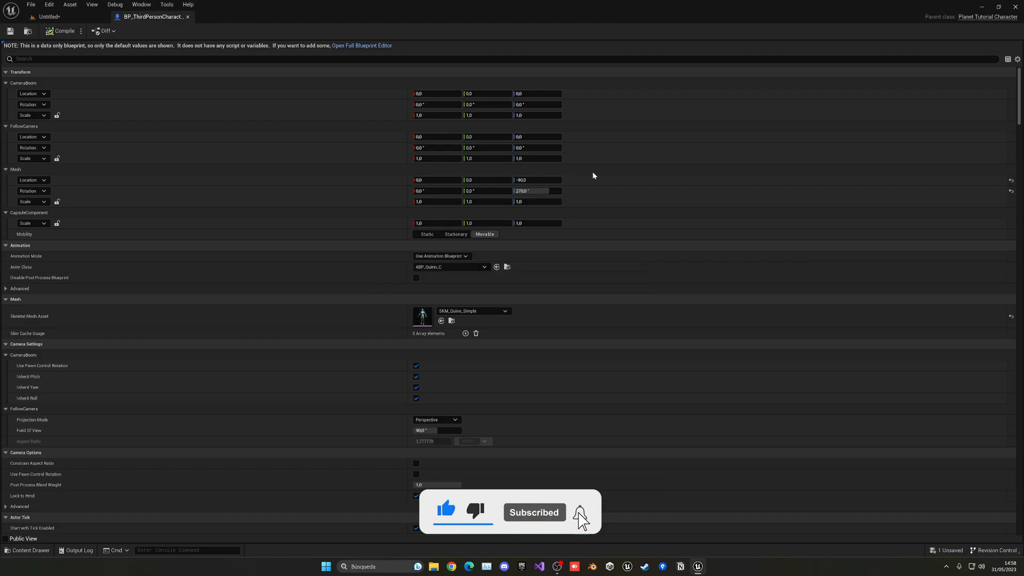
left_click(361, 45)
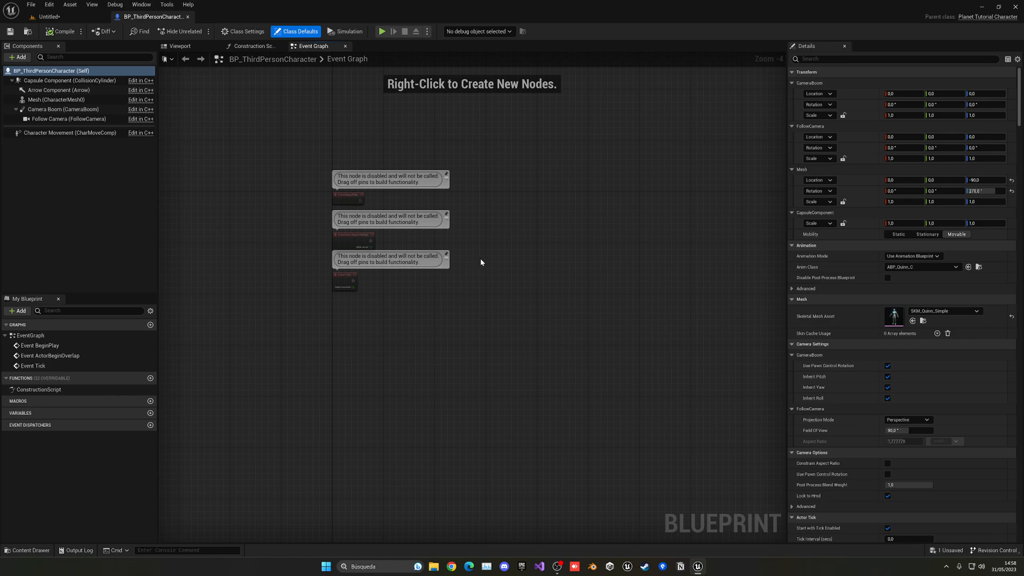
mouse_move(480, 262)
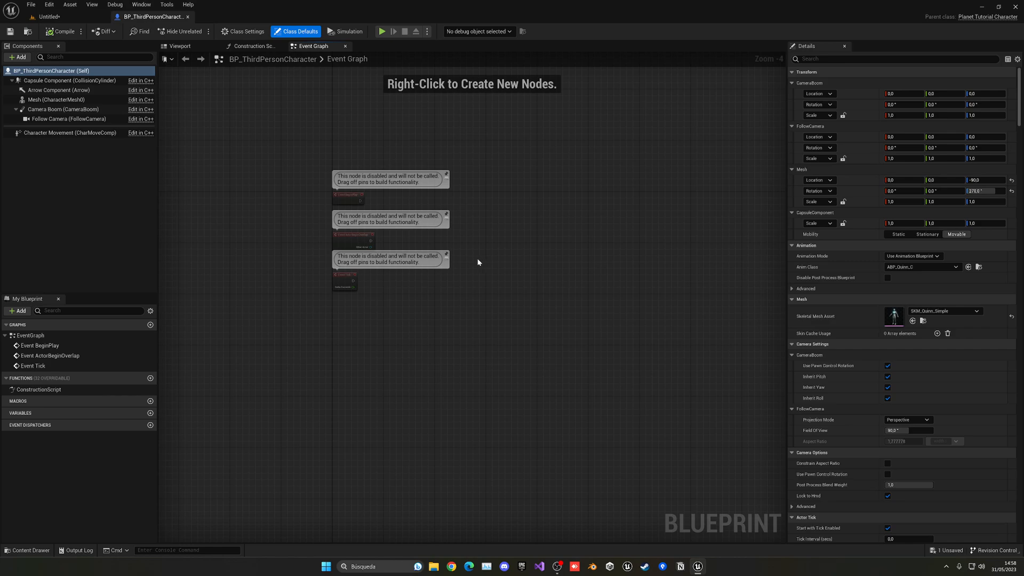
mouse_move(70, 20)
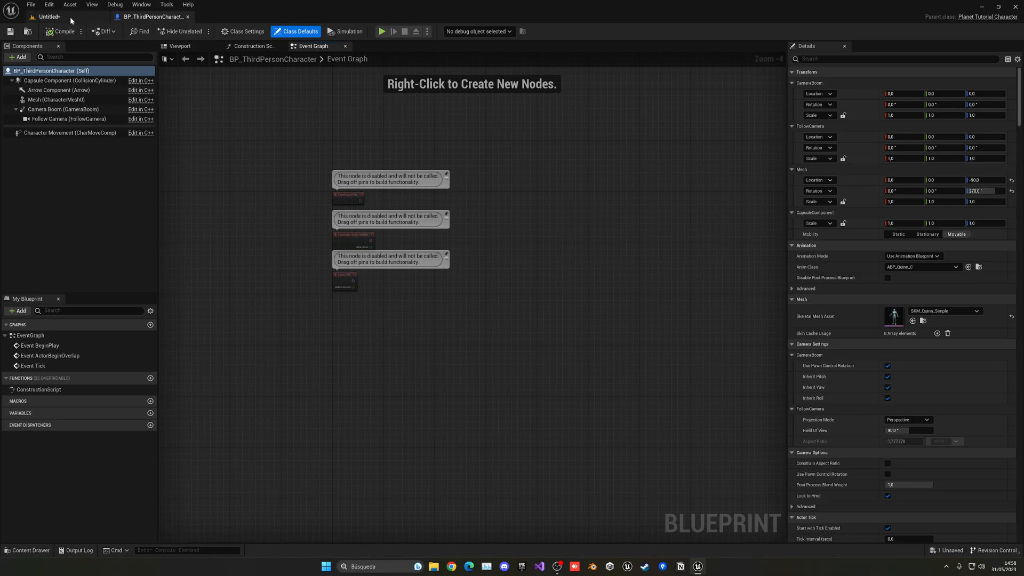
left_click(49, 16)
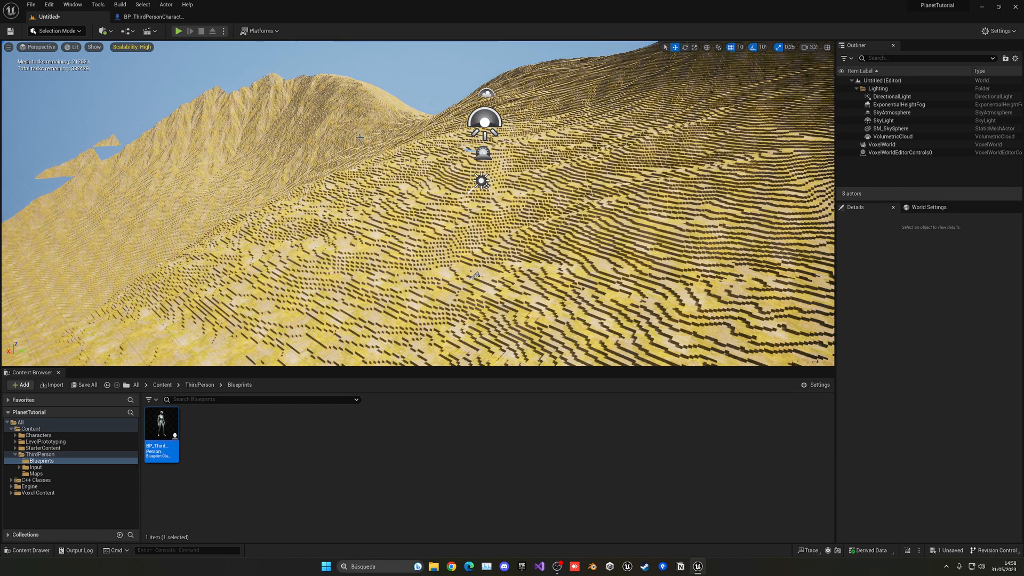
mouse_move(138, 95)
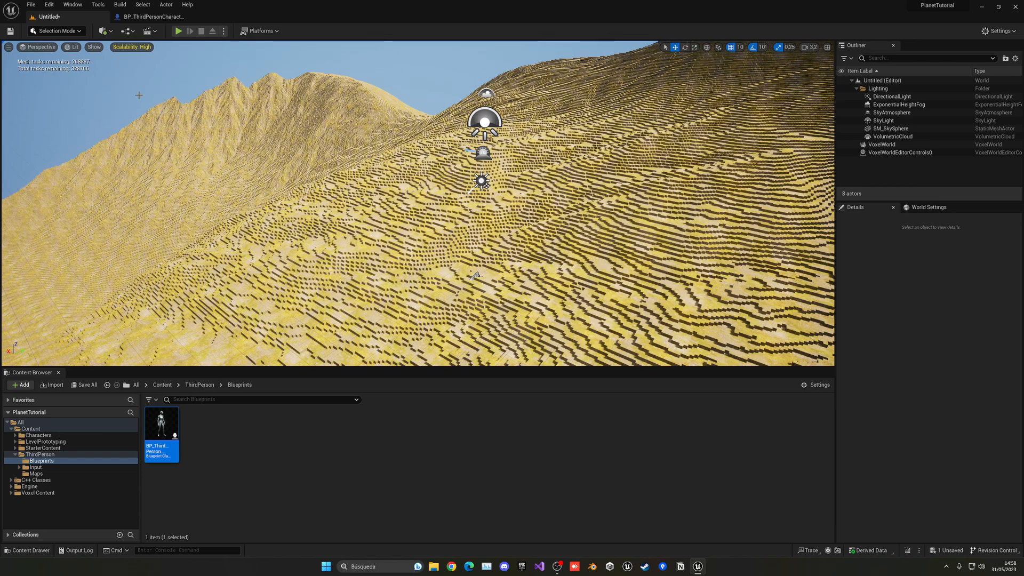
mouse_move(48, 4)
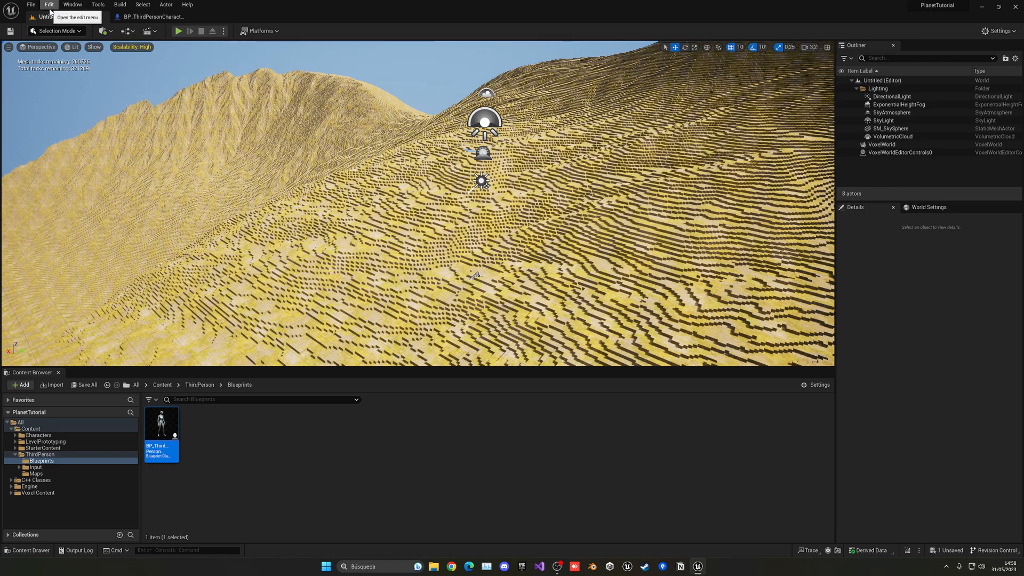
mouse_move(97, 5)
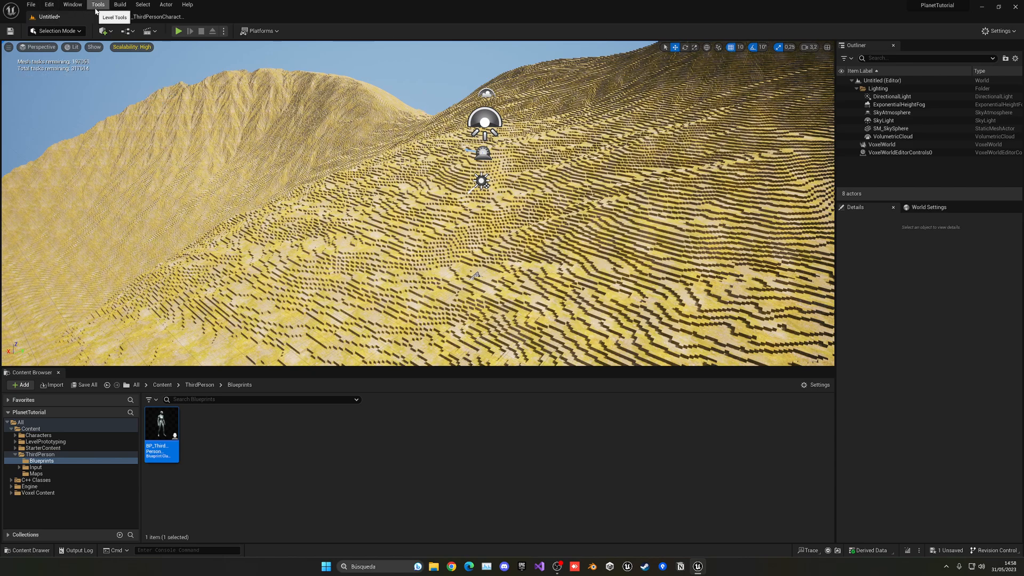
left_click(97, 5)
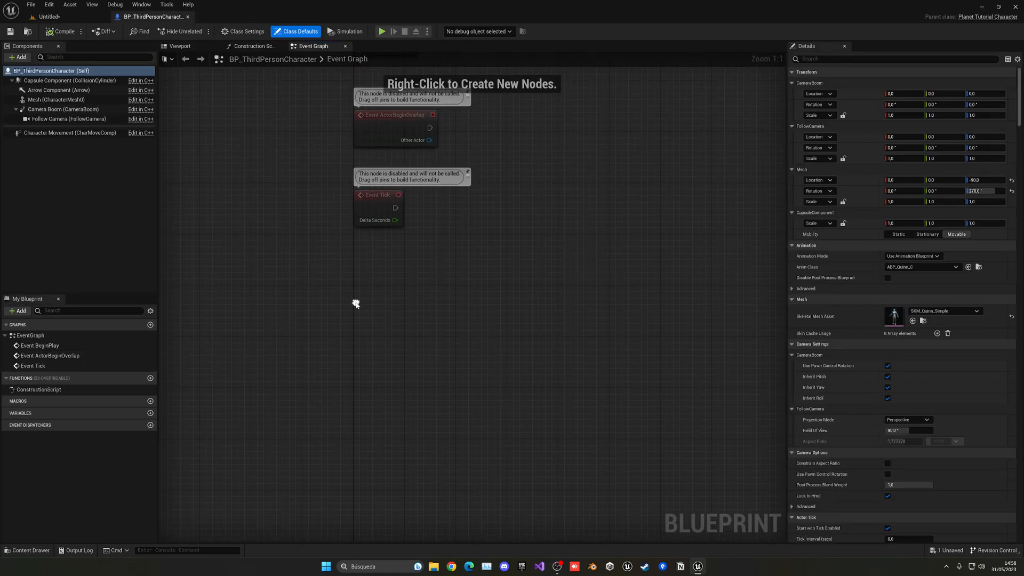
Wire Left Mouse Button Pressed to Line Trace By Channel and add the camera rotation's Forward Vector.
right_click(355, 304)
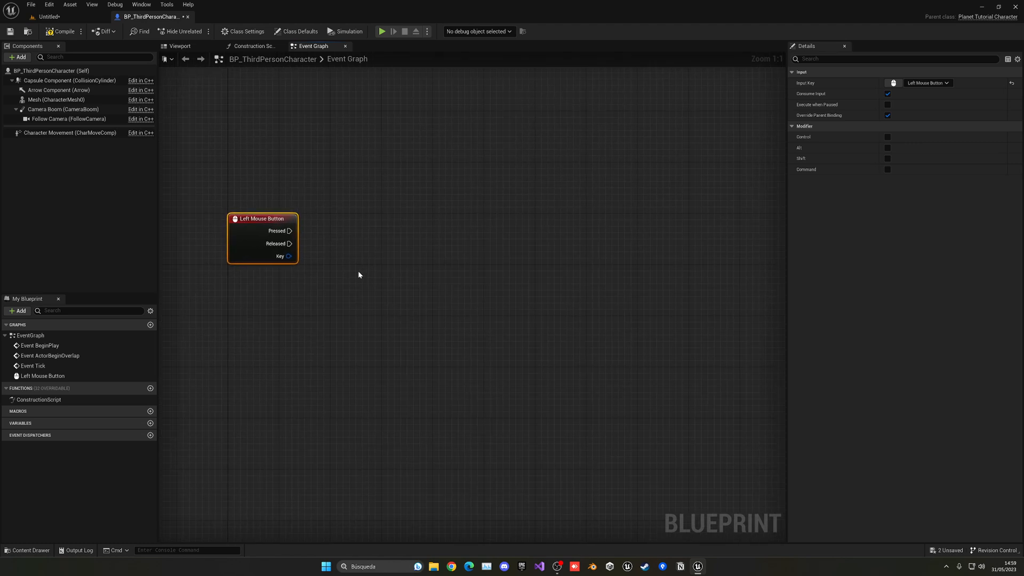
left_click(358, 274)
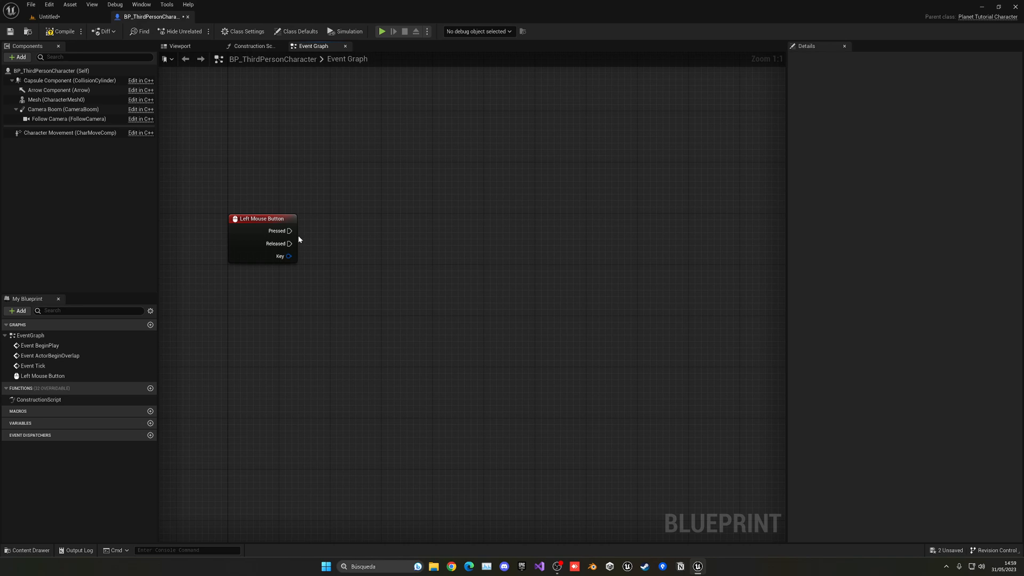
left_click(67, 119)
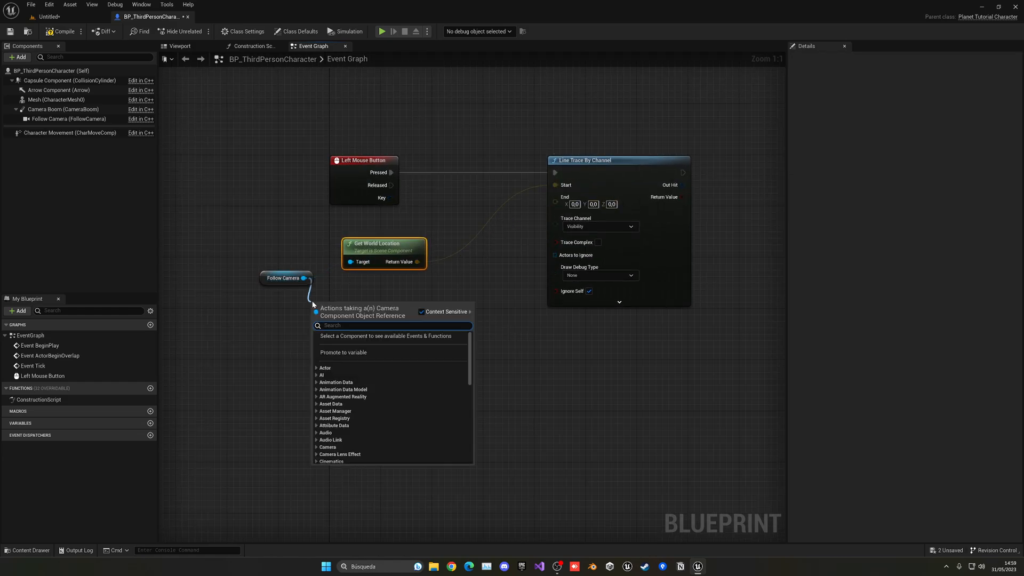
type("get rotat")
type("get fo")
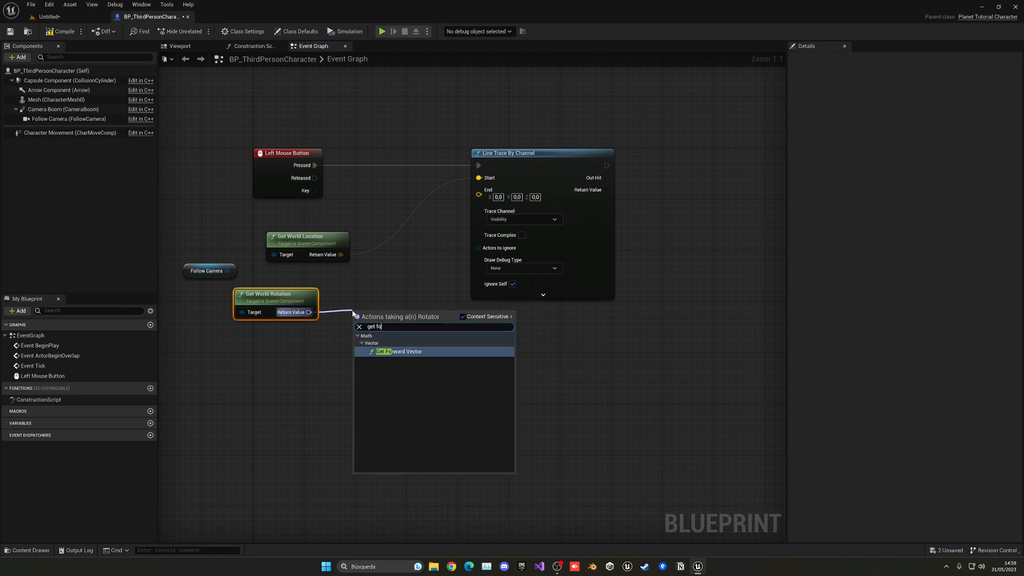
left_click(398, 351)
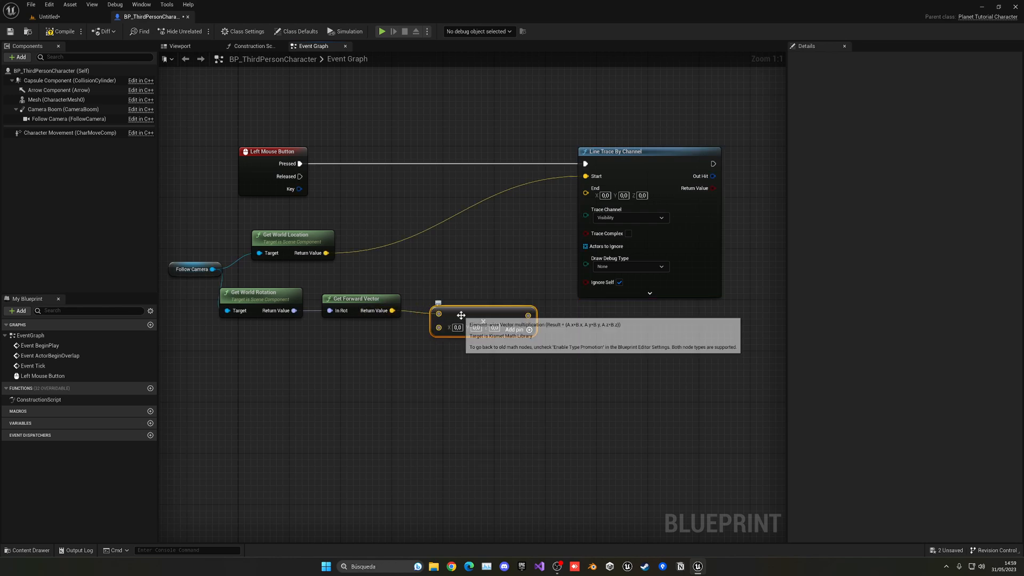
right_click(439, 314)
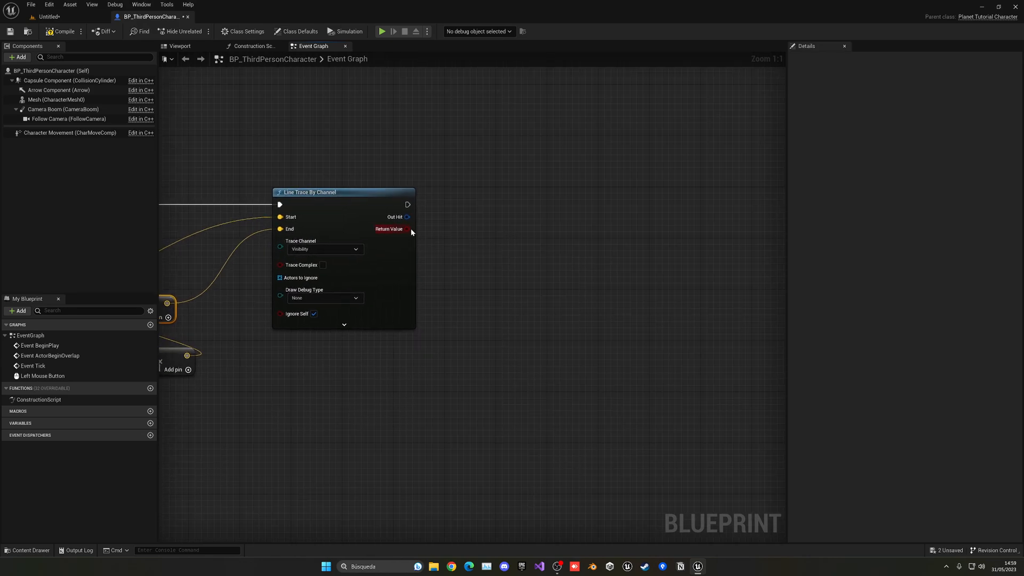
Play the level and fire the line trace at the terrain to see debug lines.
left_click(325, 297)
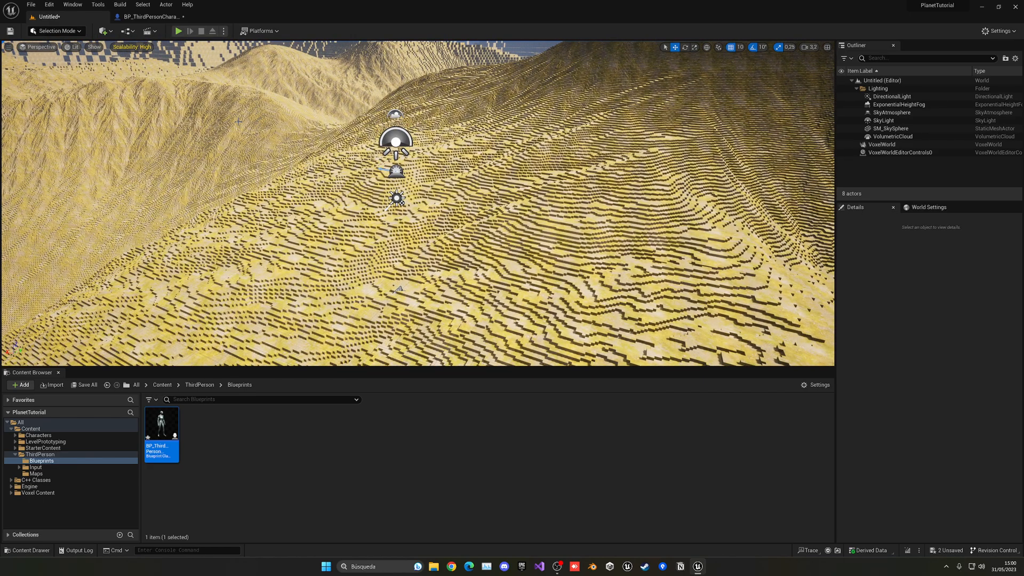
left_click(178, 31)
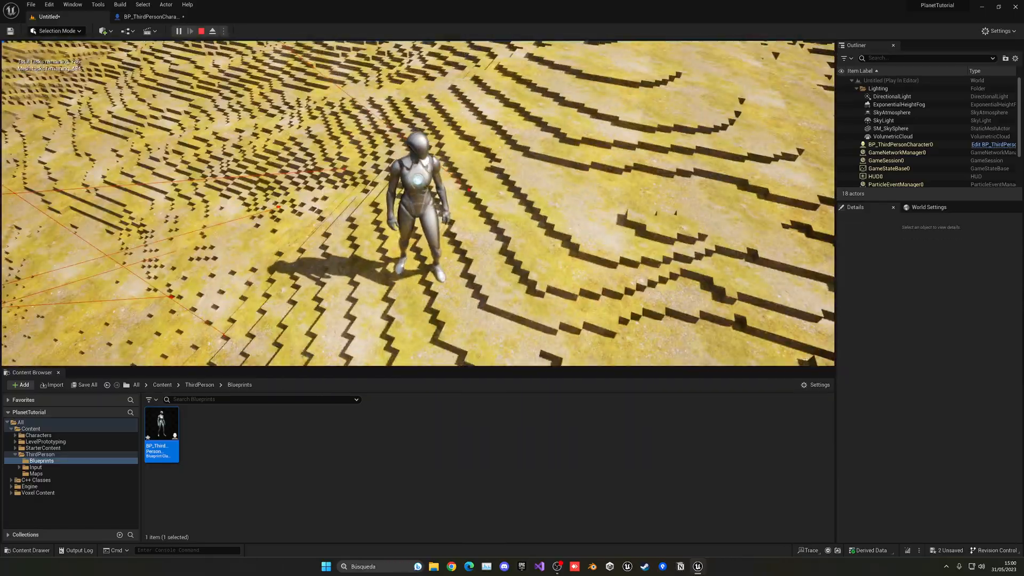
double_click(160, 421)
type("brea")
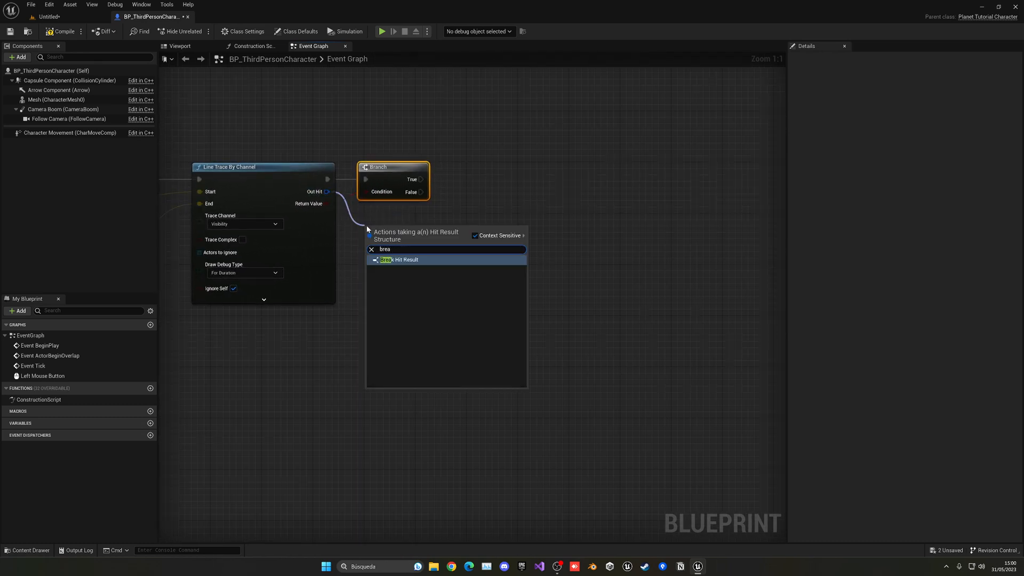
Add Break Hit Result and Cast To VoxelWorld, then search for Remove Sphere from the cast.
left_click(399, 259)
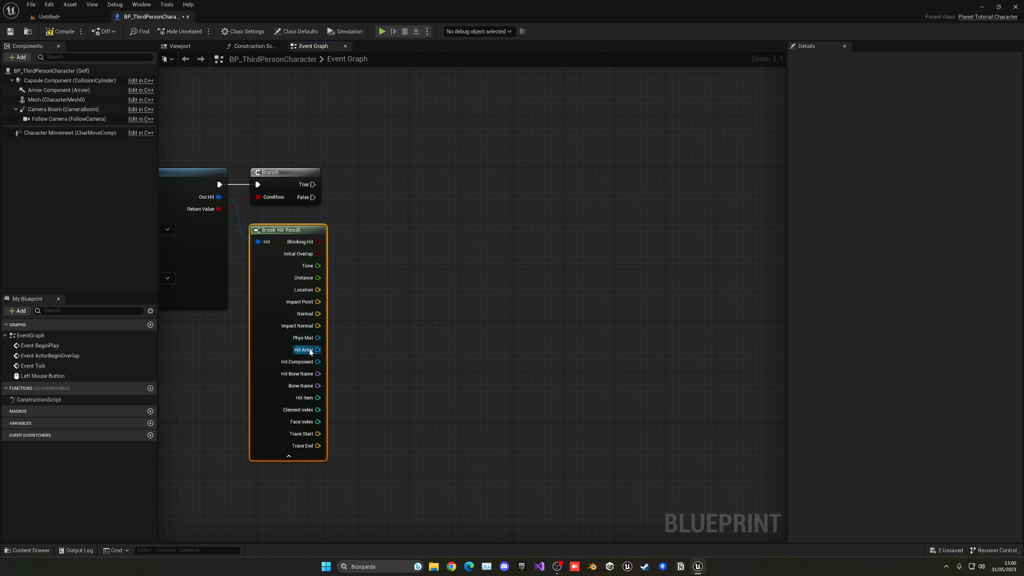
mouse_move(318, 349)
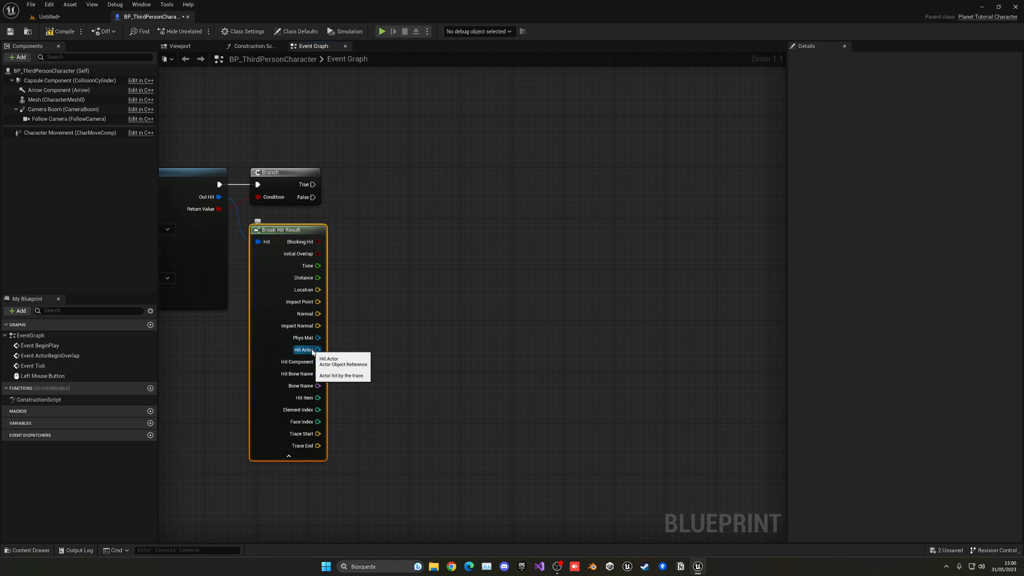
mouse_move(340, 351)
type("cast to voxel wo")
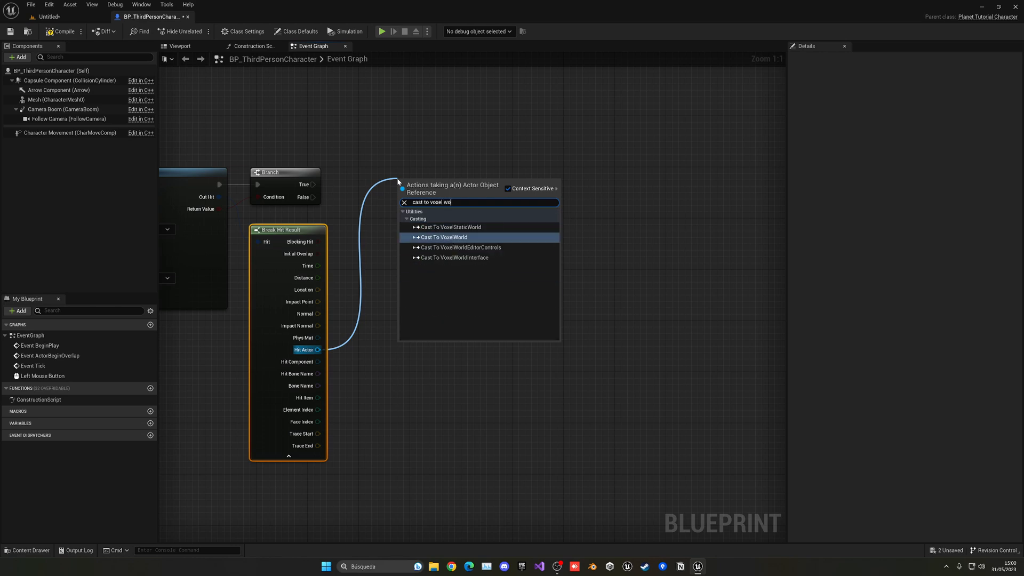
left_click(443, 237)
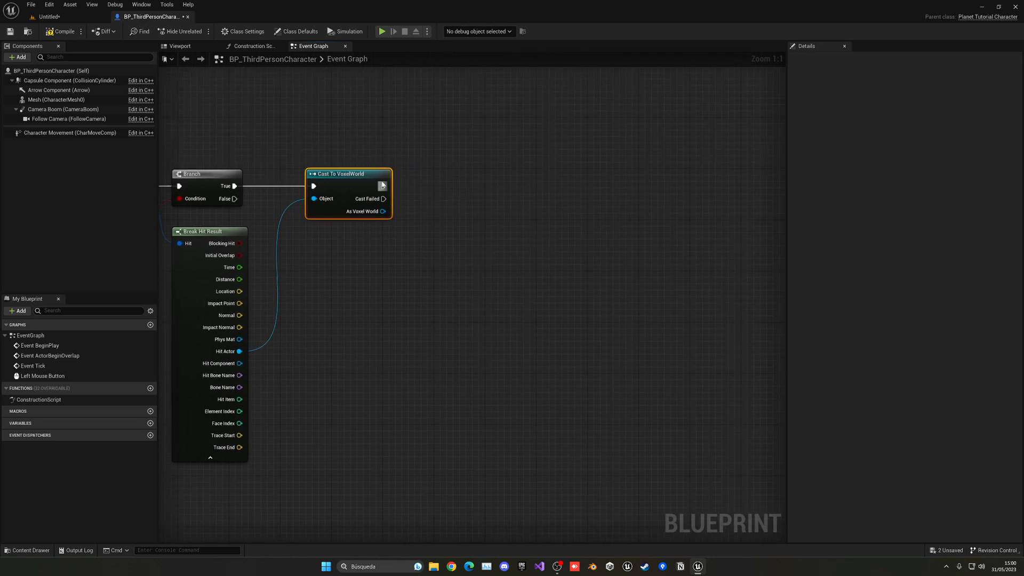
left_click(405, 296)
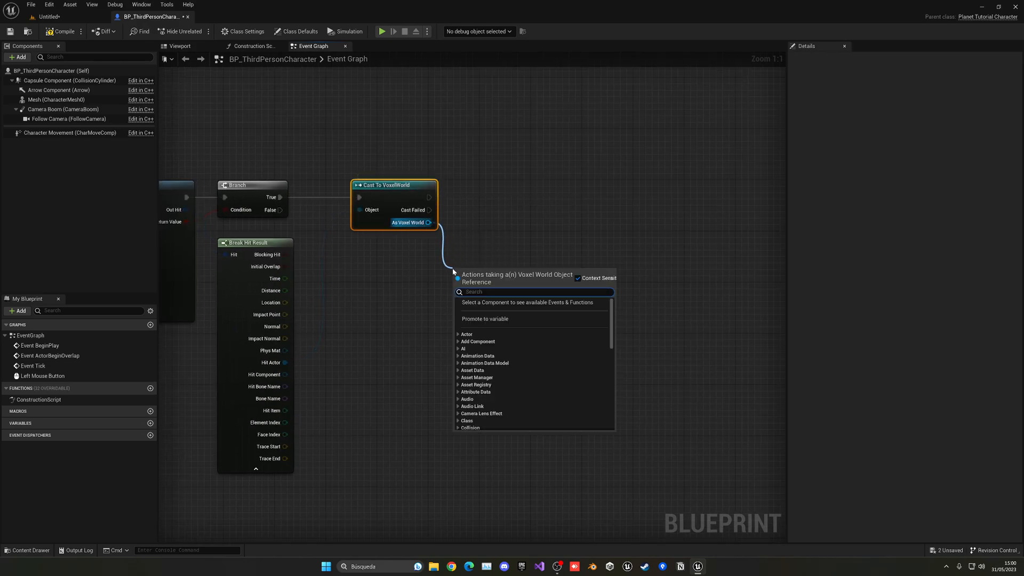
type("remo")
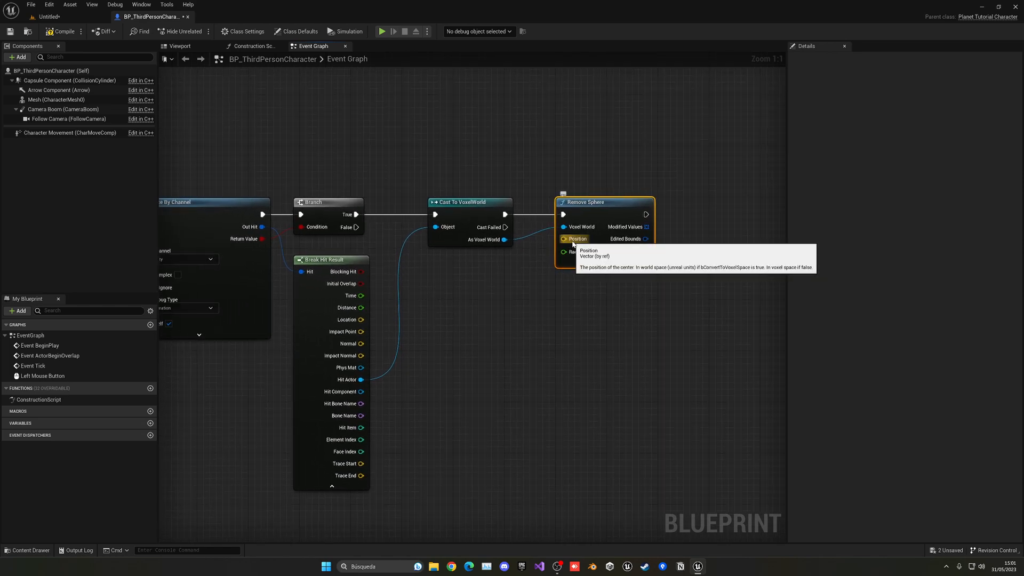
mouse_move(582, 251)
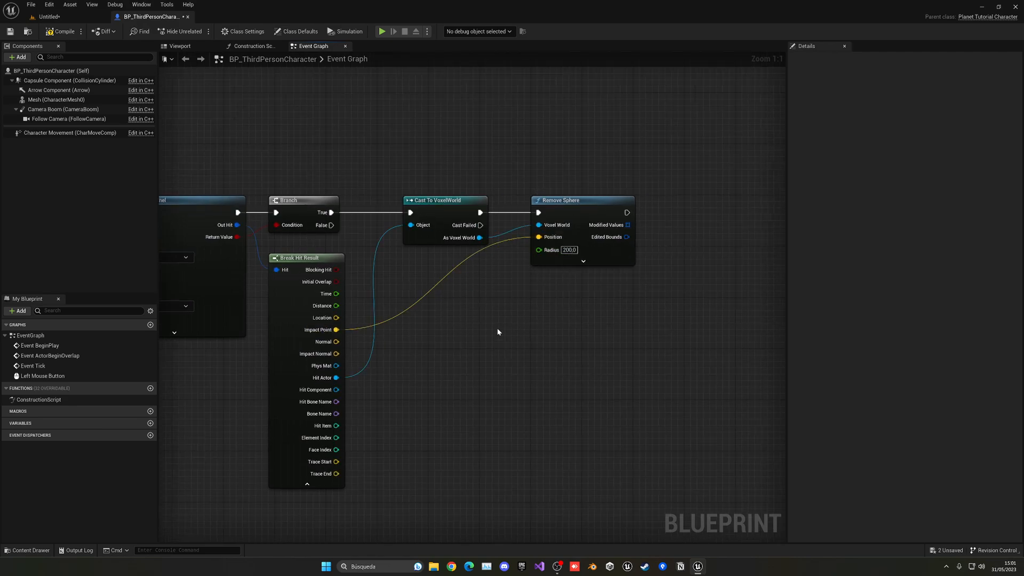
Play the level to carve a terrain crater, then return to the character blueprint.
left_click(47, 17)
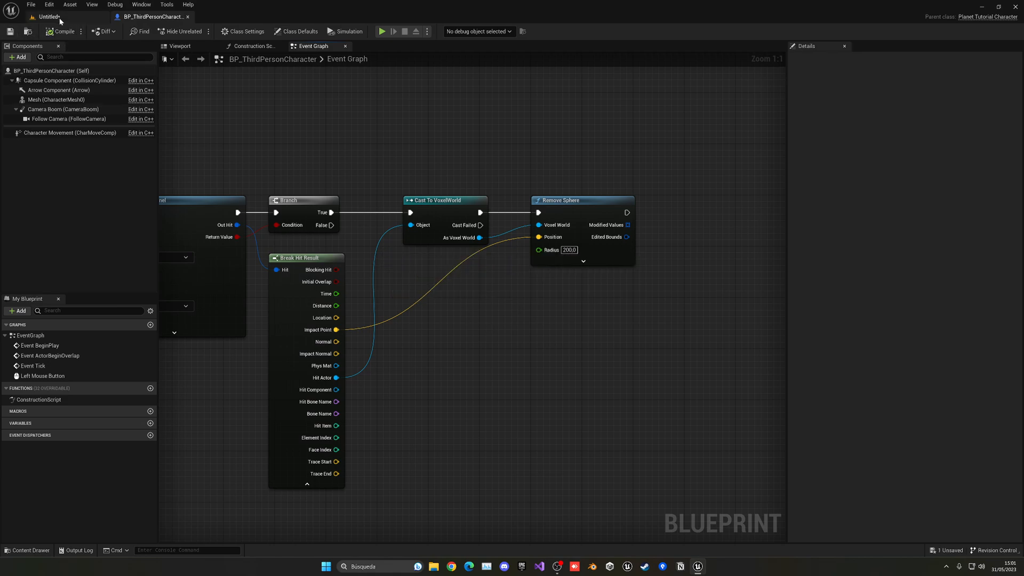
left_click(47, 16)
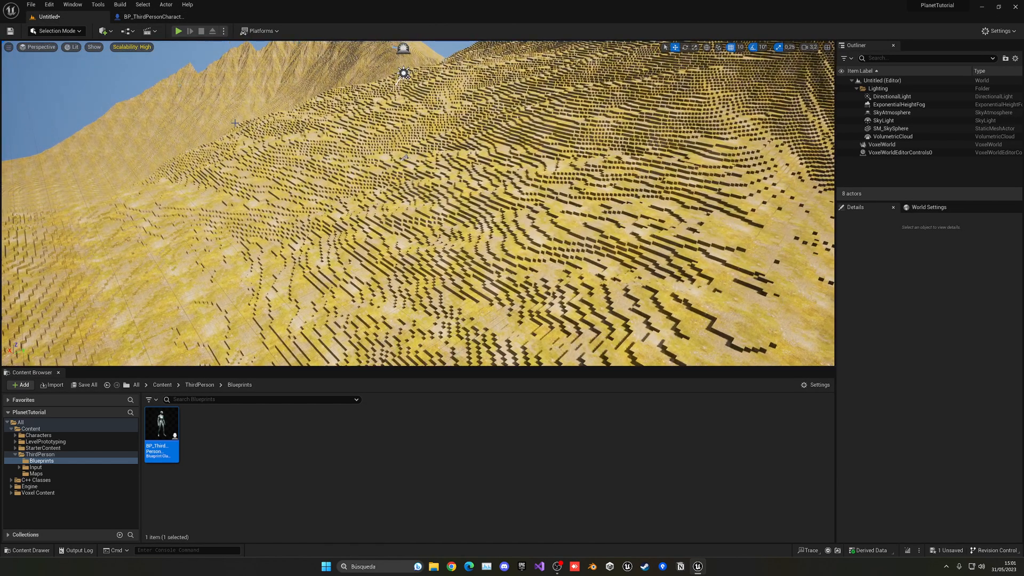
left_click(178, 31)
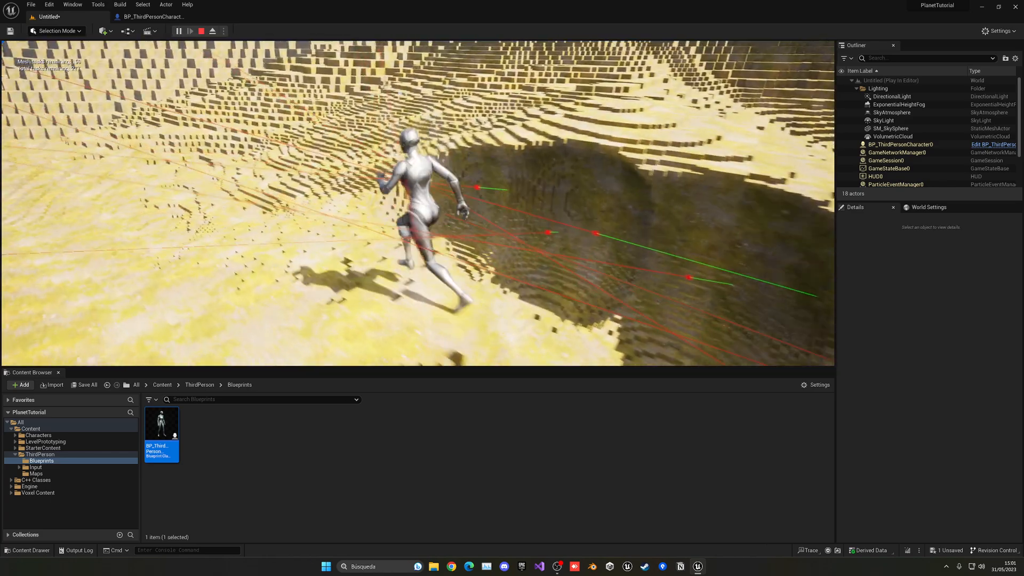
left_click(201, 31)
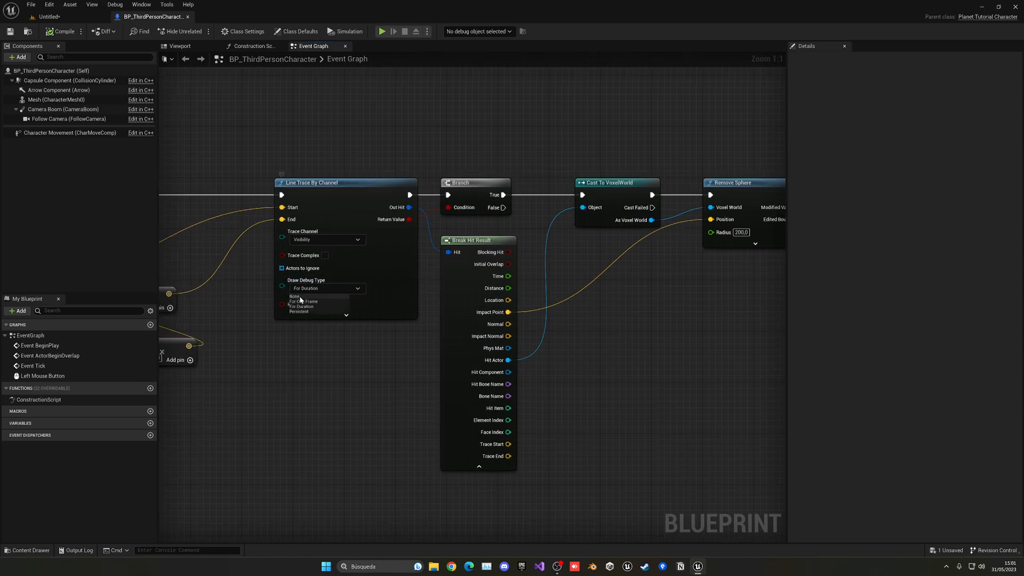
Search the graph for a Right Mouse Button event to start the add-terrain version.
scroll("down", 3)
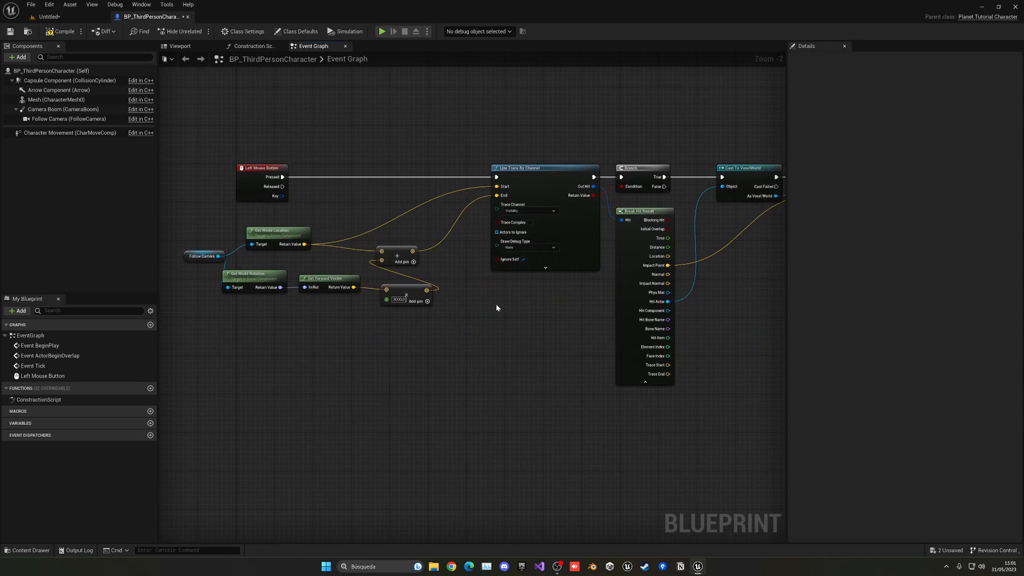
mouse_move(347, 249)
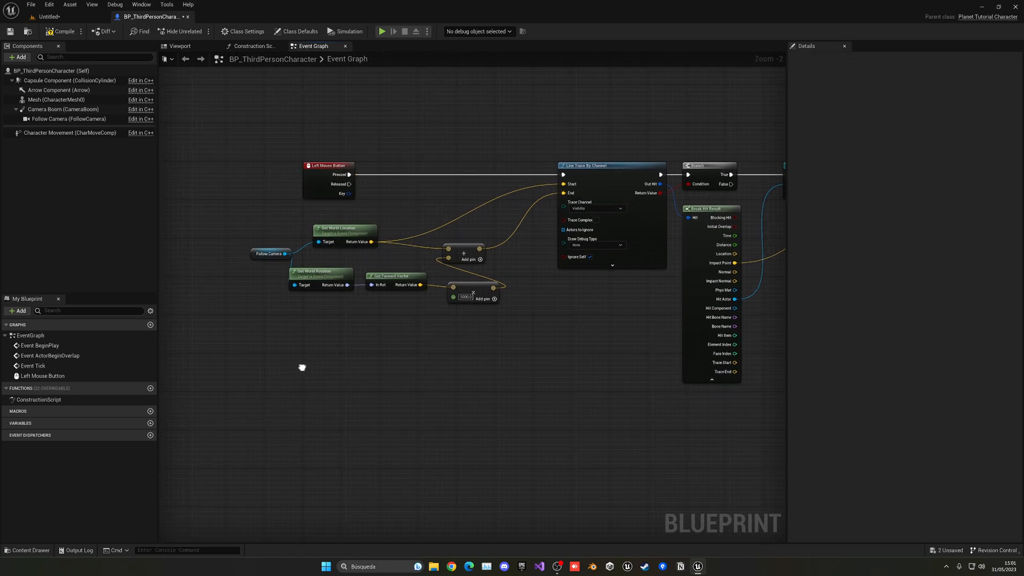
right_click(302, 366)
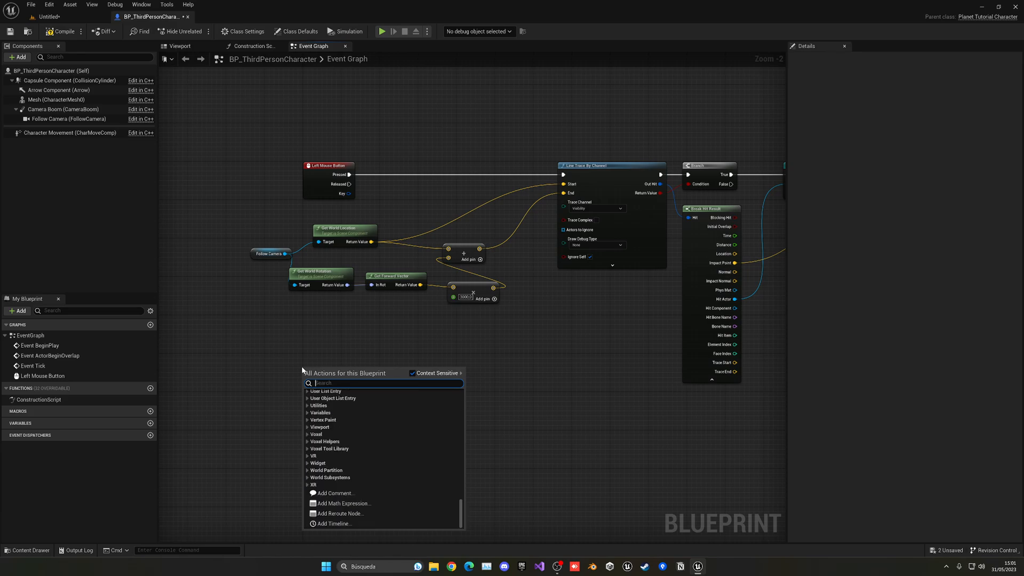
type("rith mous")
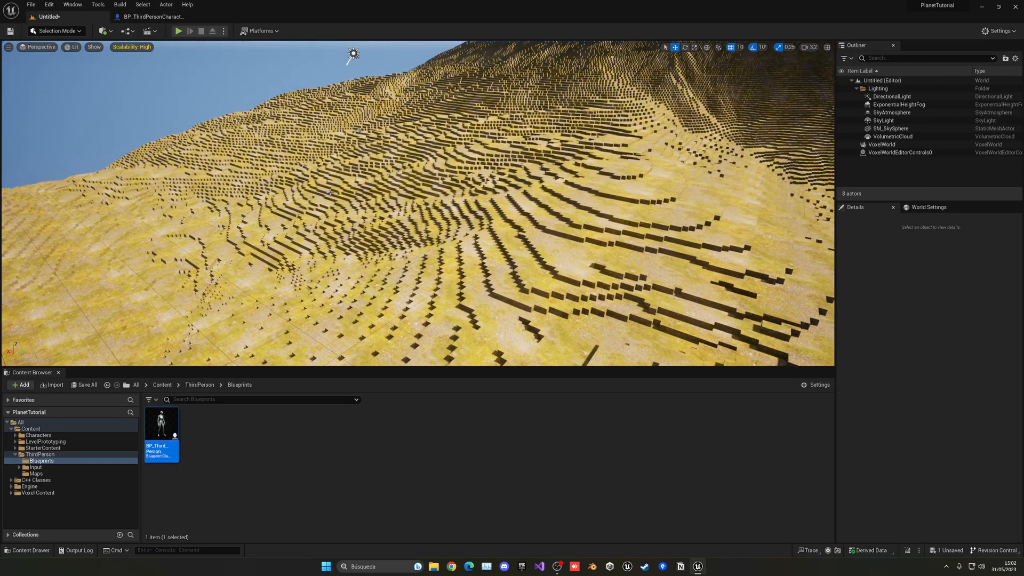
Start, stop and restart play to walk the carved terrain, then return to the character graph.
left_click(177, 31)
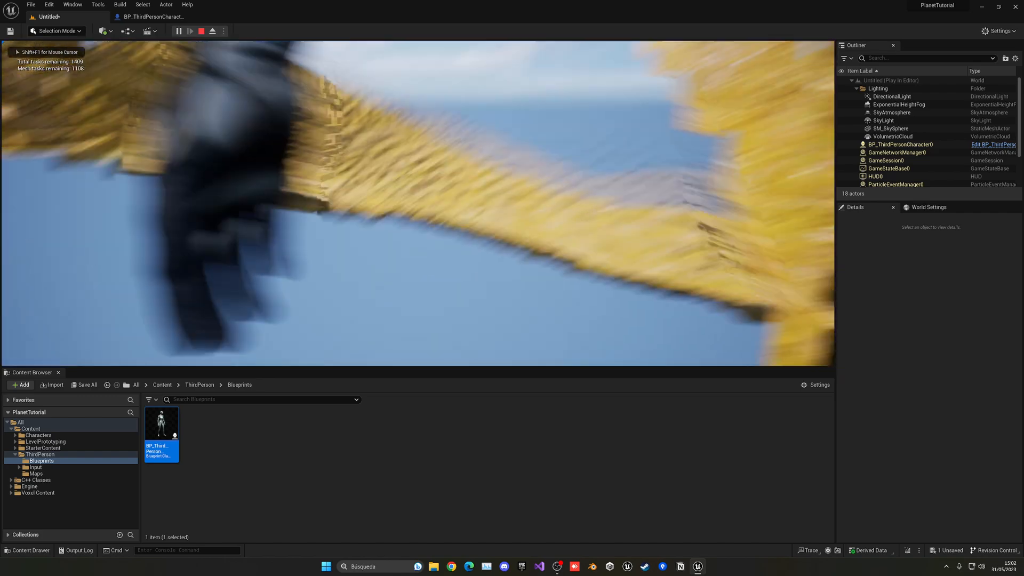
left_click(201, 31)
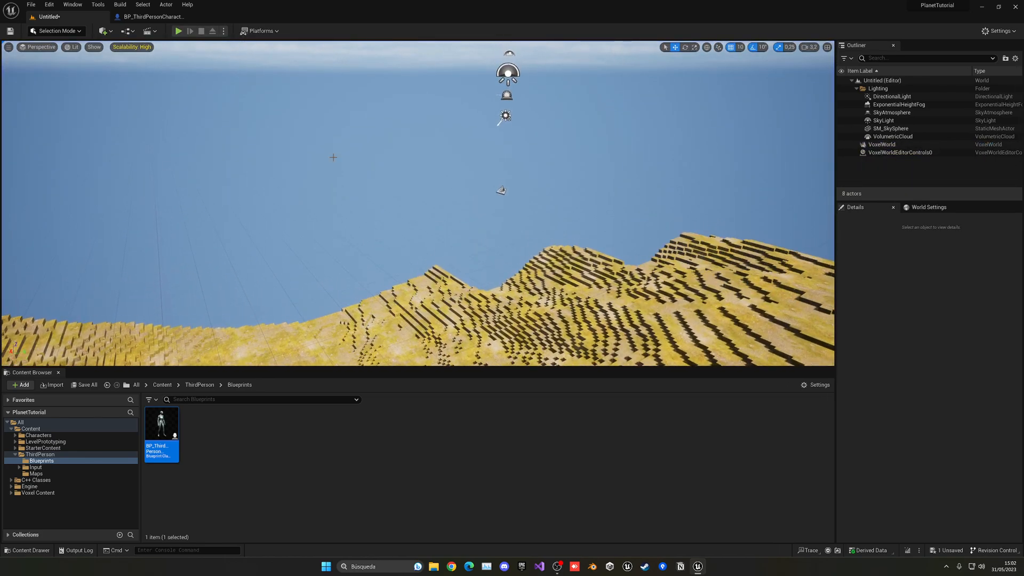
left_click(177, 31)
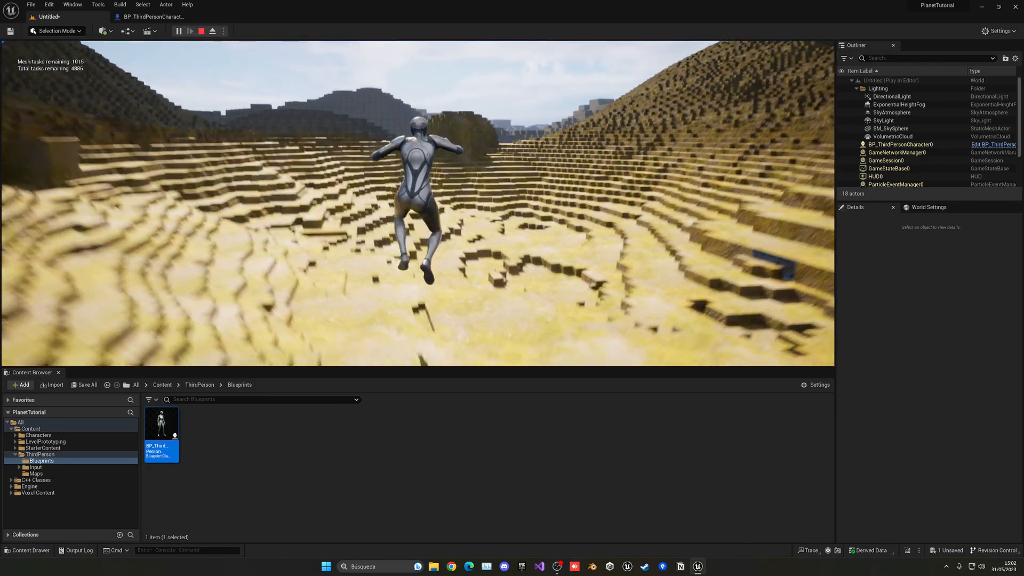
left_click(200, 30)
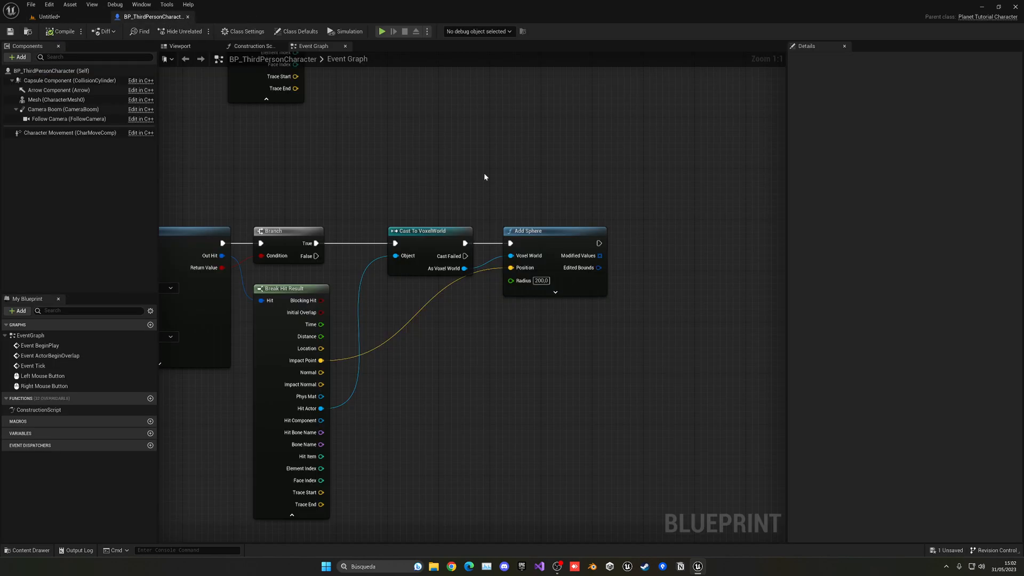
Zoom out over both event graphs, then play the level to test adding terrain.
scroll("down", 3)
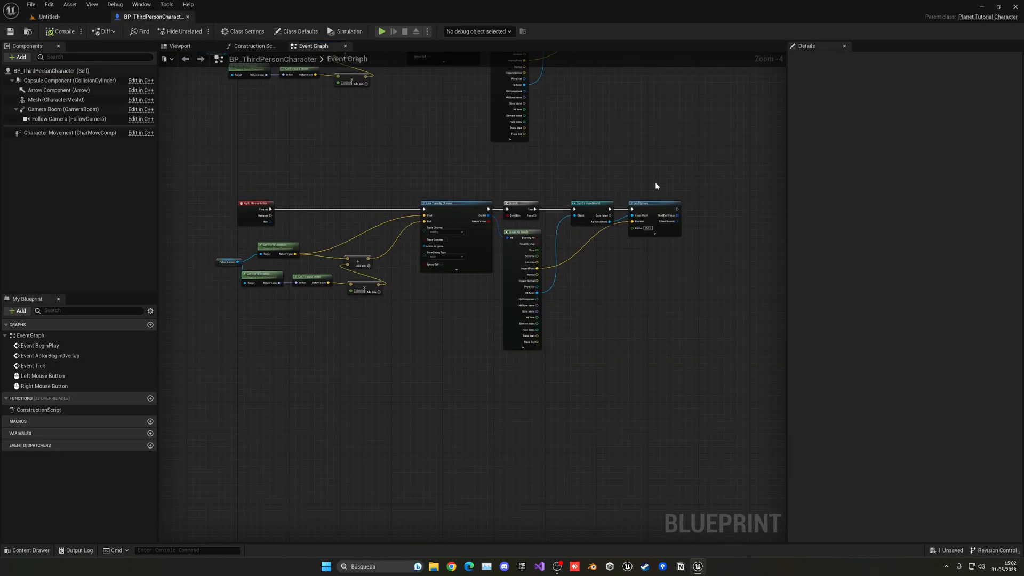
scroll("up", 3)
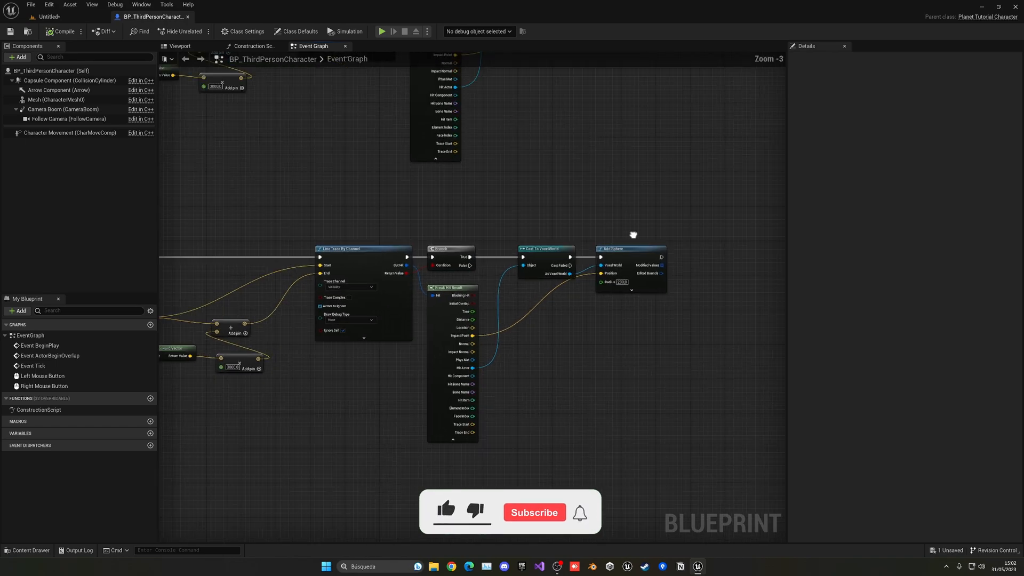
scroll("down", 3)
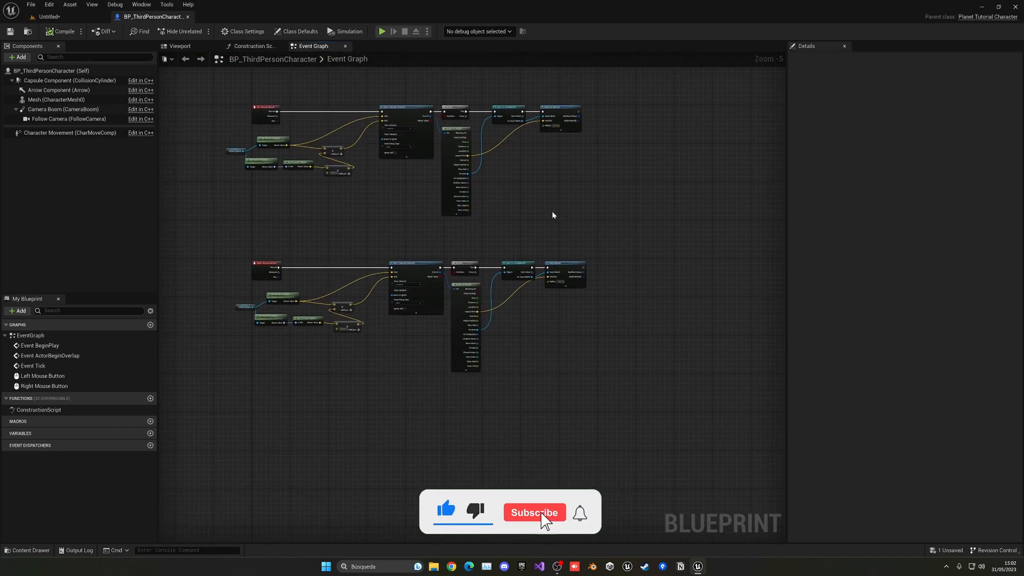
left_click(534, 512)
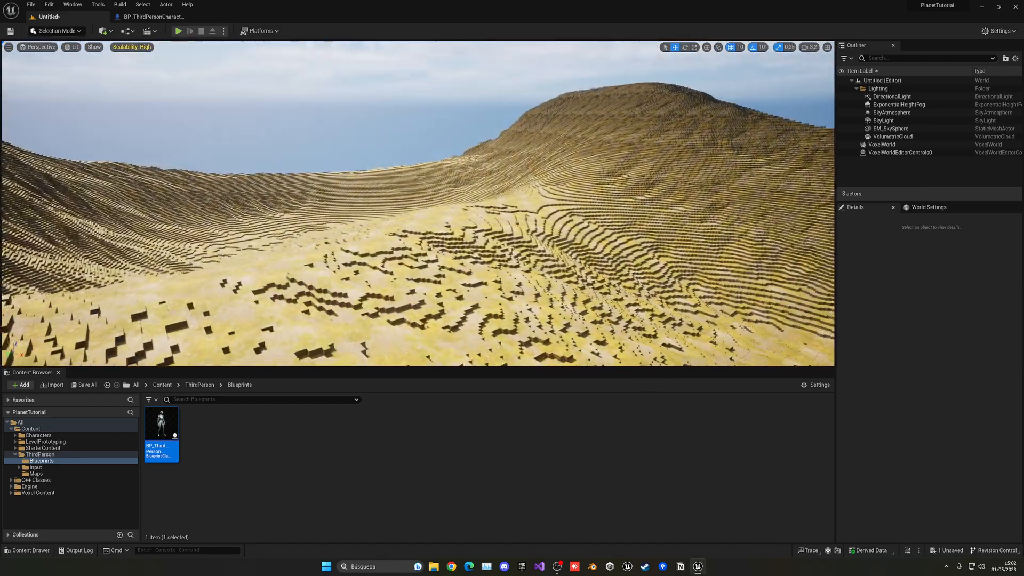
left_click(178, 31)
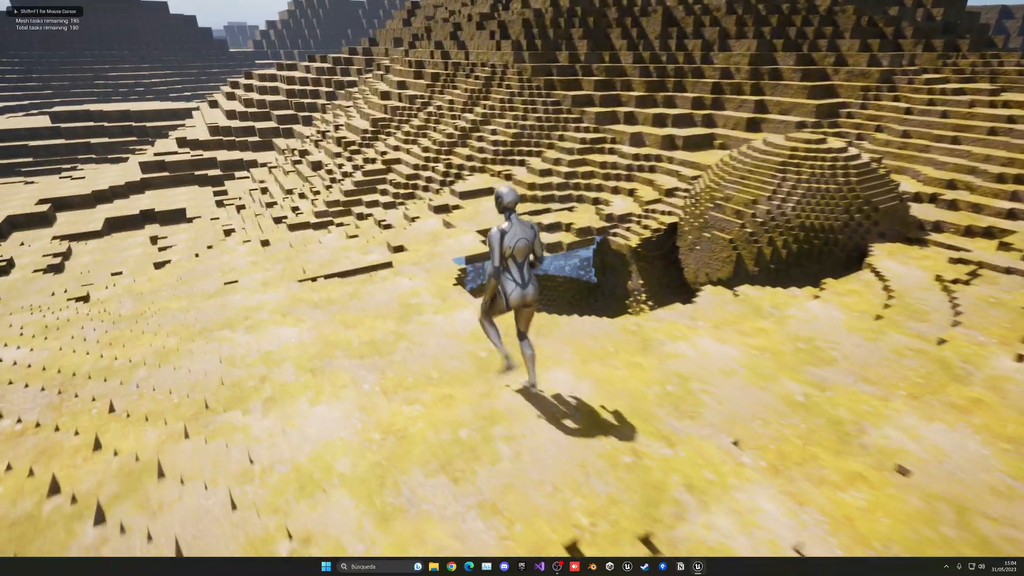